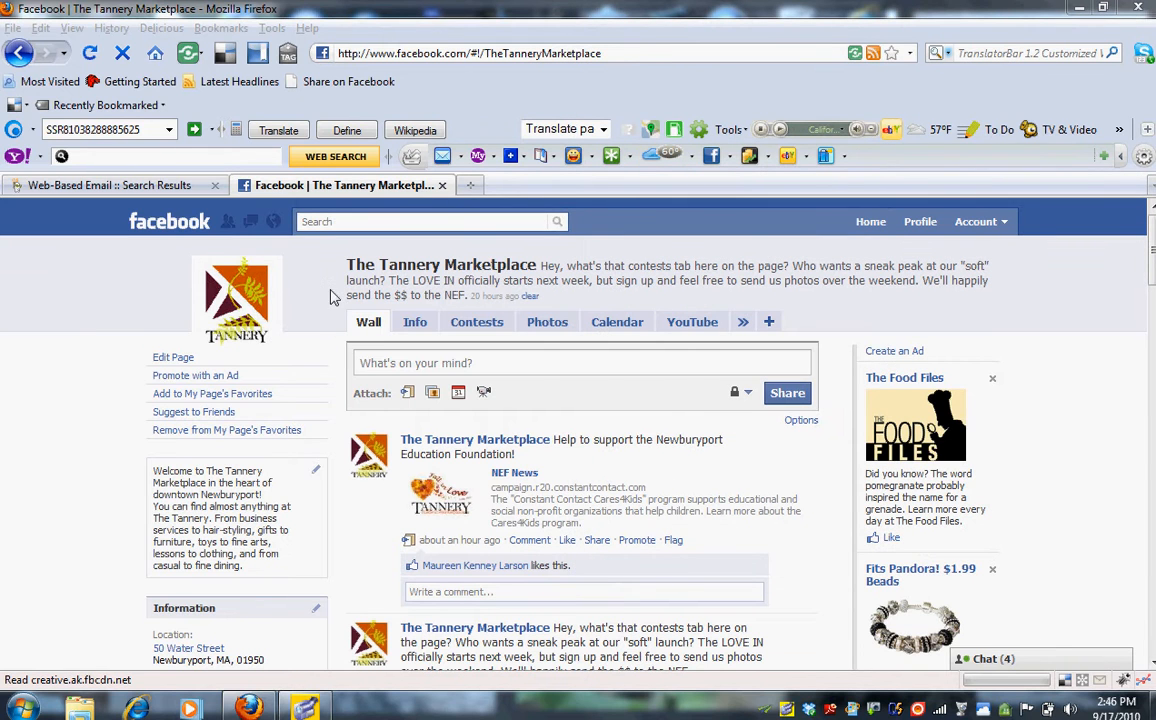
{"action": "mouse_move", "coordinate": [336, 463]}
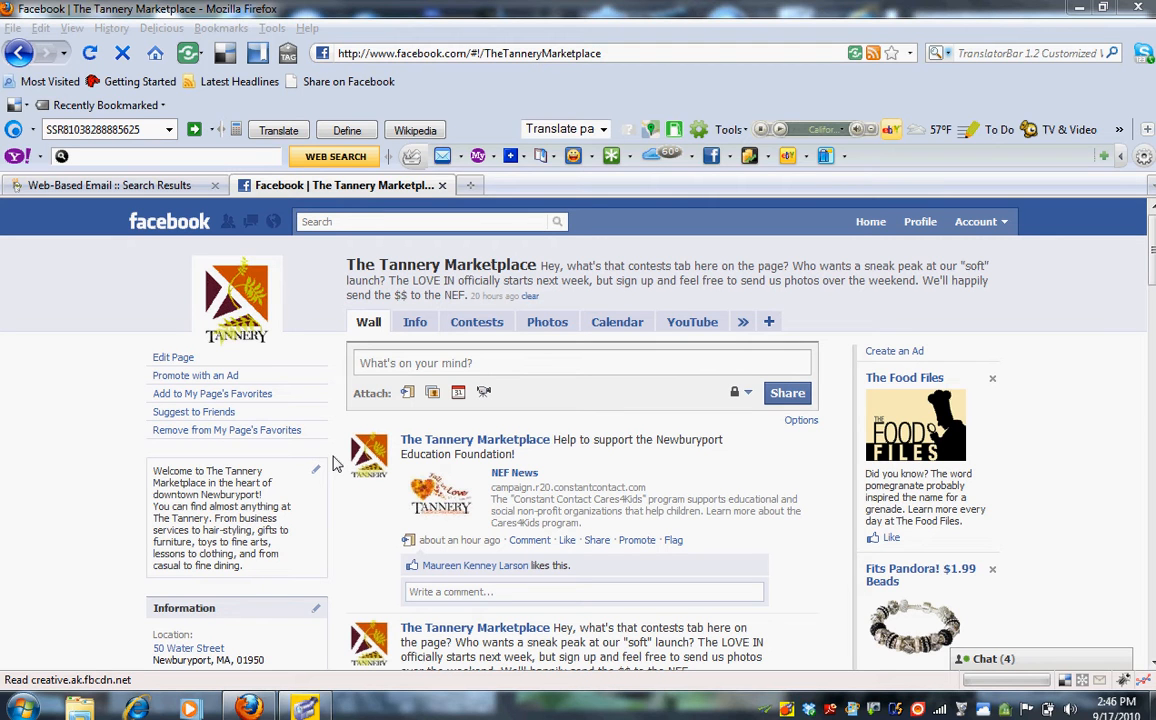
{"action": "mouse_move", "coordinate": [1147, 358]}
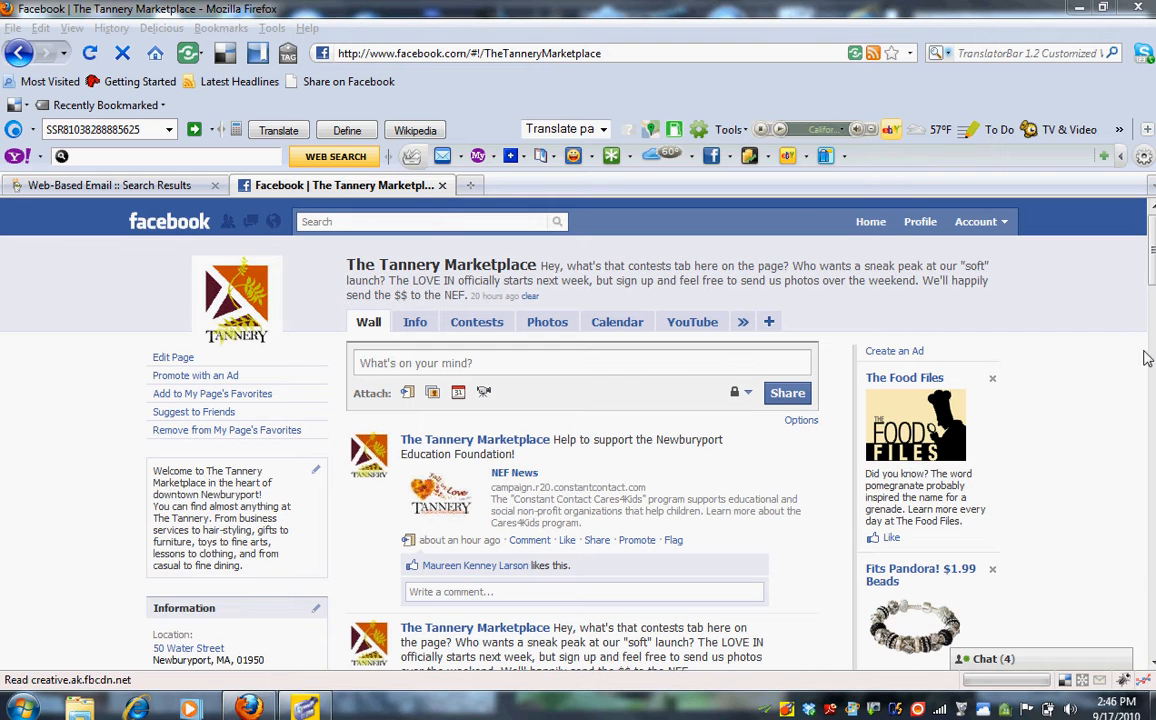
- Scroll the Tannery Marketplace page and choose Edit Page under the profile picture
{"action": "scroll", "scroll_direction": "down", "scroll_amount": 3}
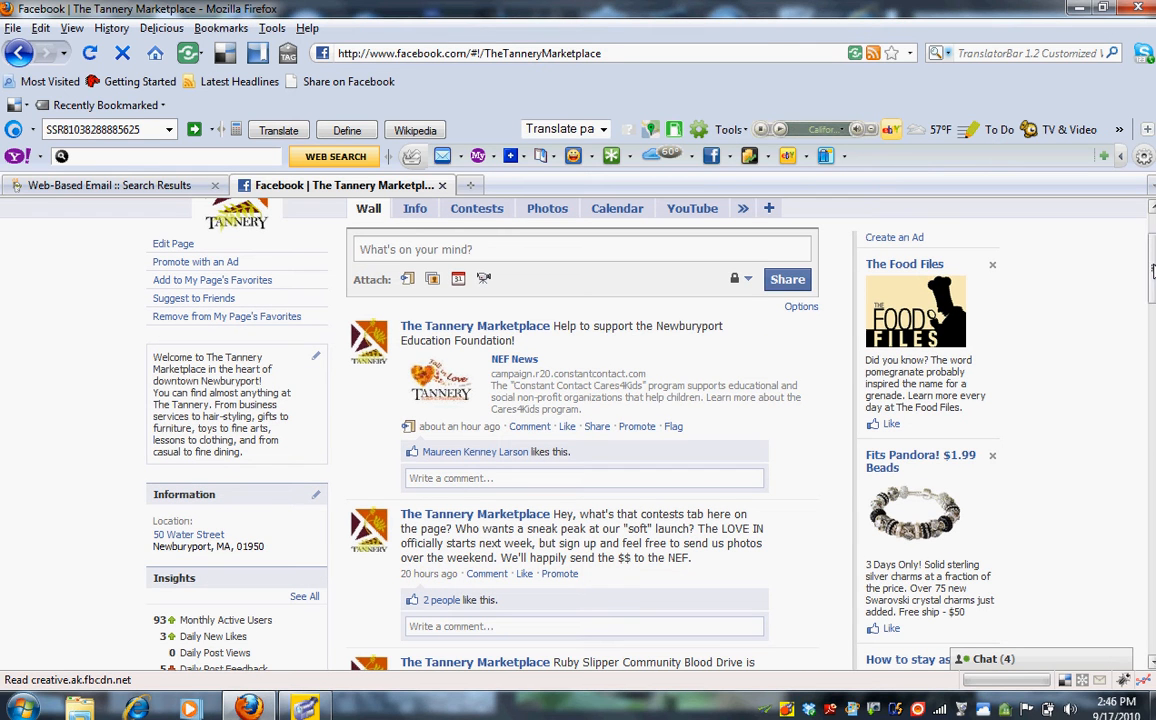
{"action": "scroll", "scroll_direction": "down", "scroll_amount": 3}
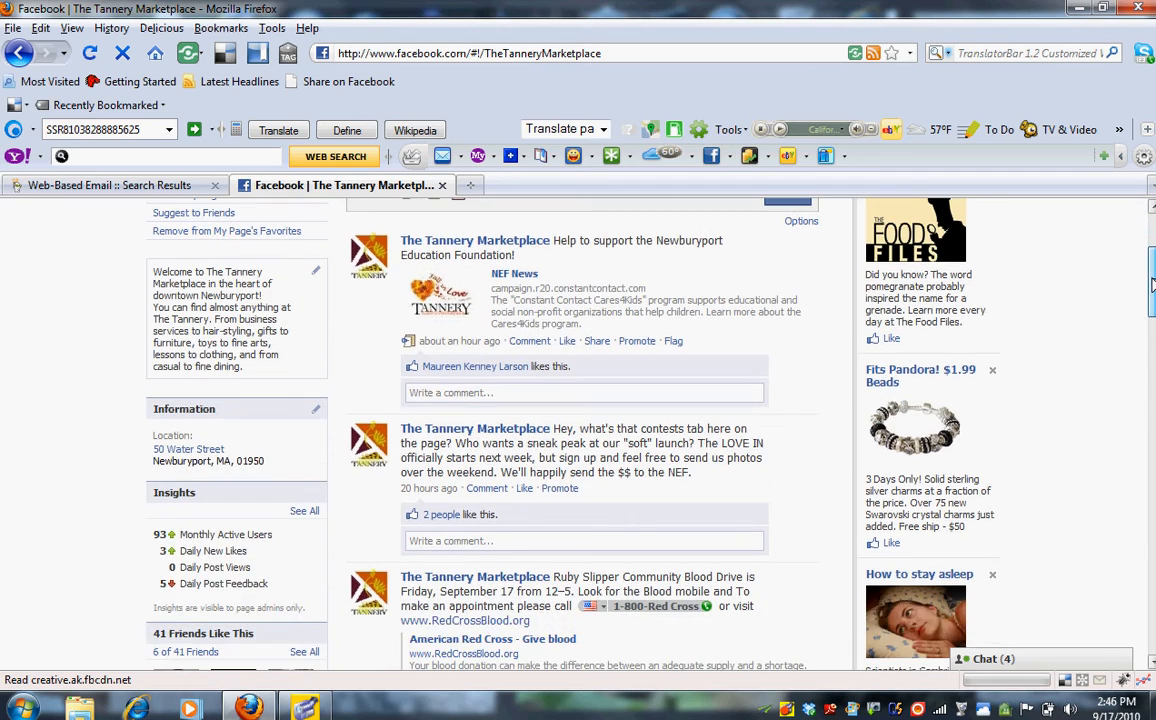
{"action": "scroll", "scroll_direction": "down", "scroll_amount": 3}
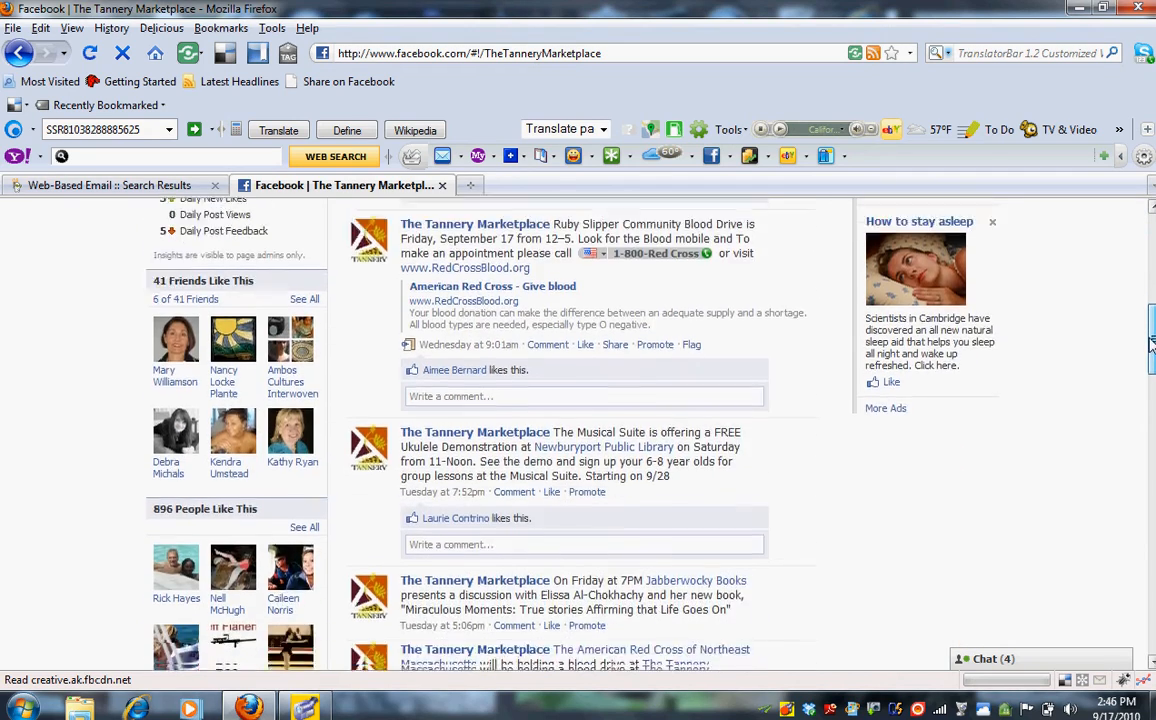
{"action": "scroll", "scroll_direction": "down", "scroll_amount": 3}
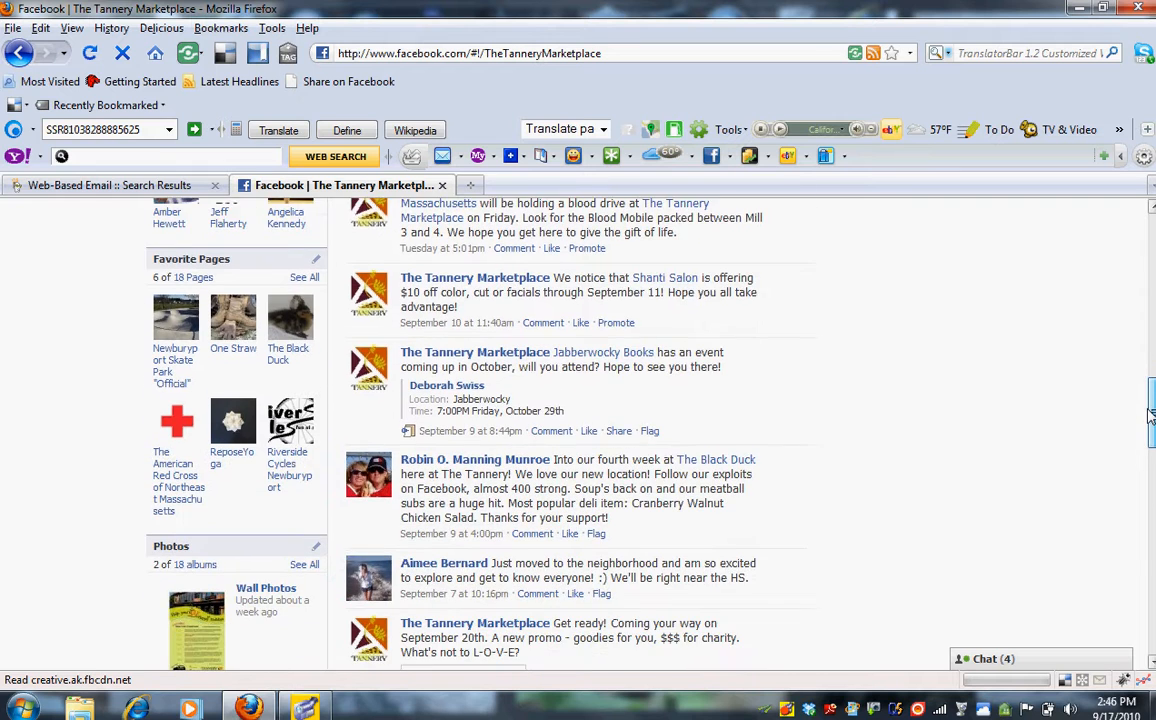
{"action": "scroll", "scroll_direction": "down", "scroll_amount": 3}
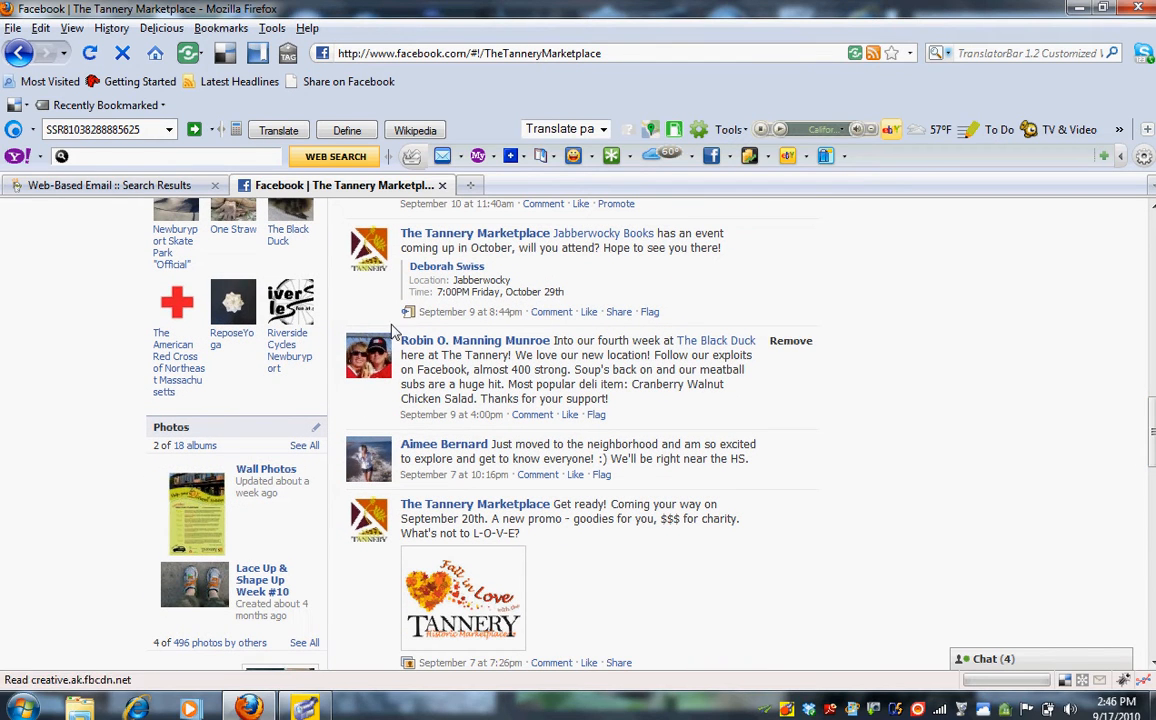
{"action": "mouse_move", "coordinate": [343, 438]}
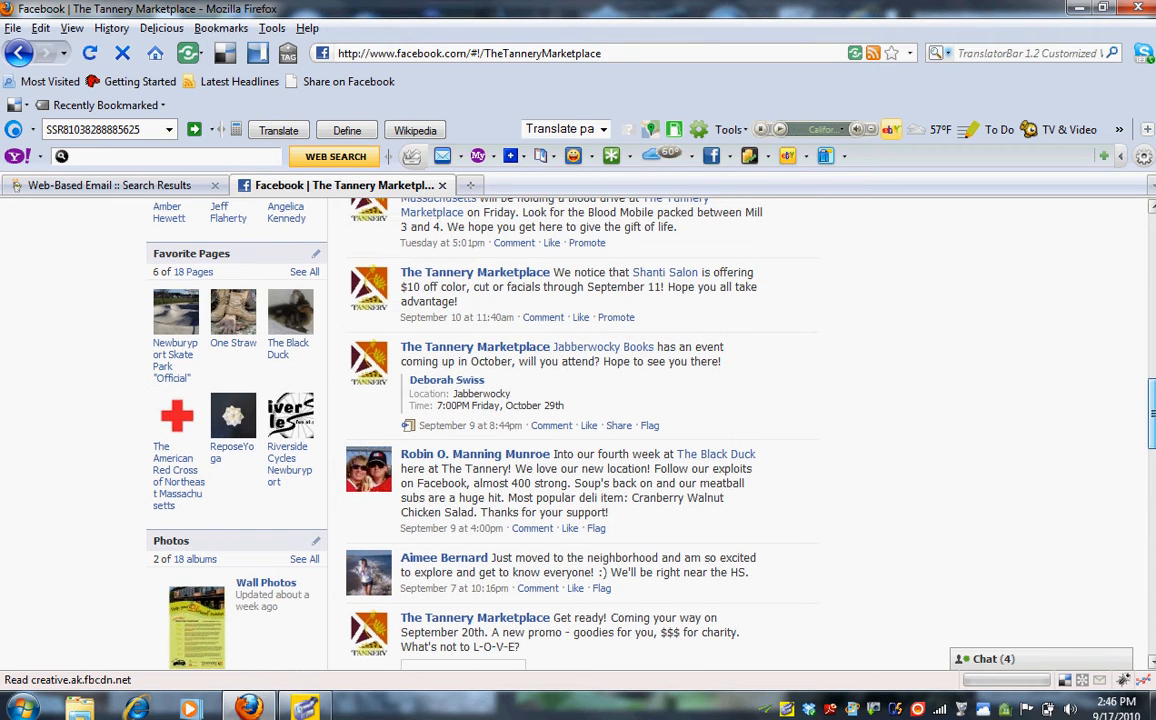
{"action": "scroll", "scroll_direction": "down", "scroll_amount": 3}
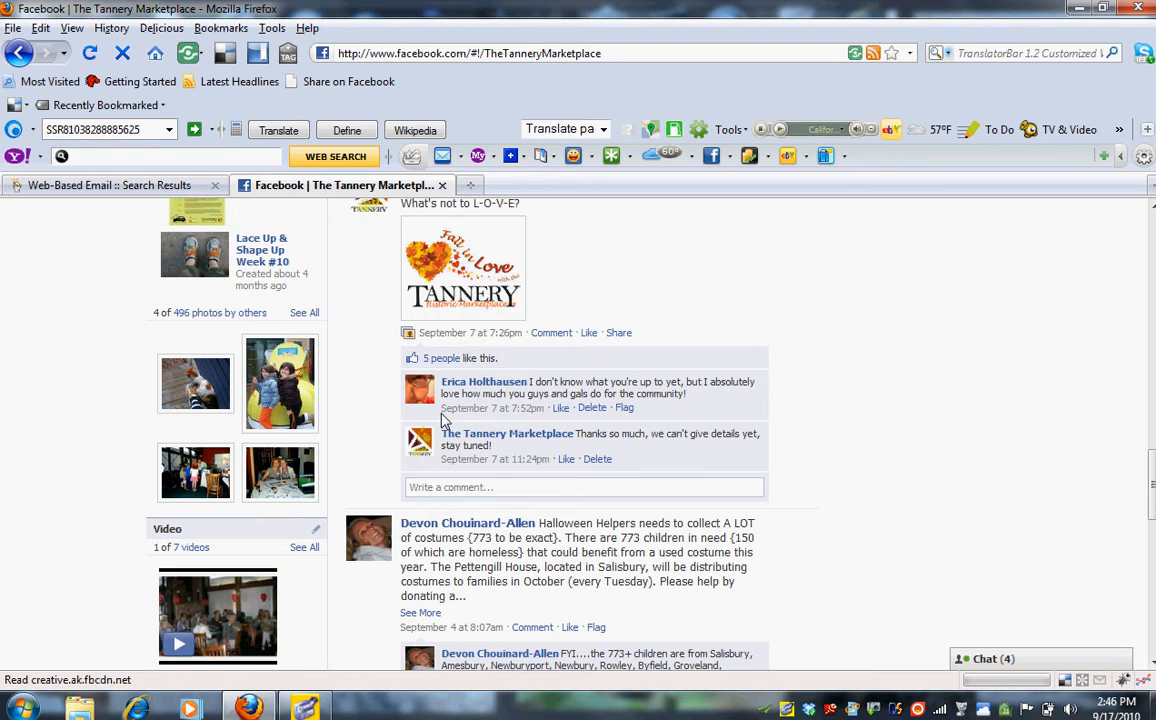
{"action": "mouse_move", "coordinate": [484, 382]}
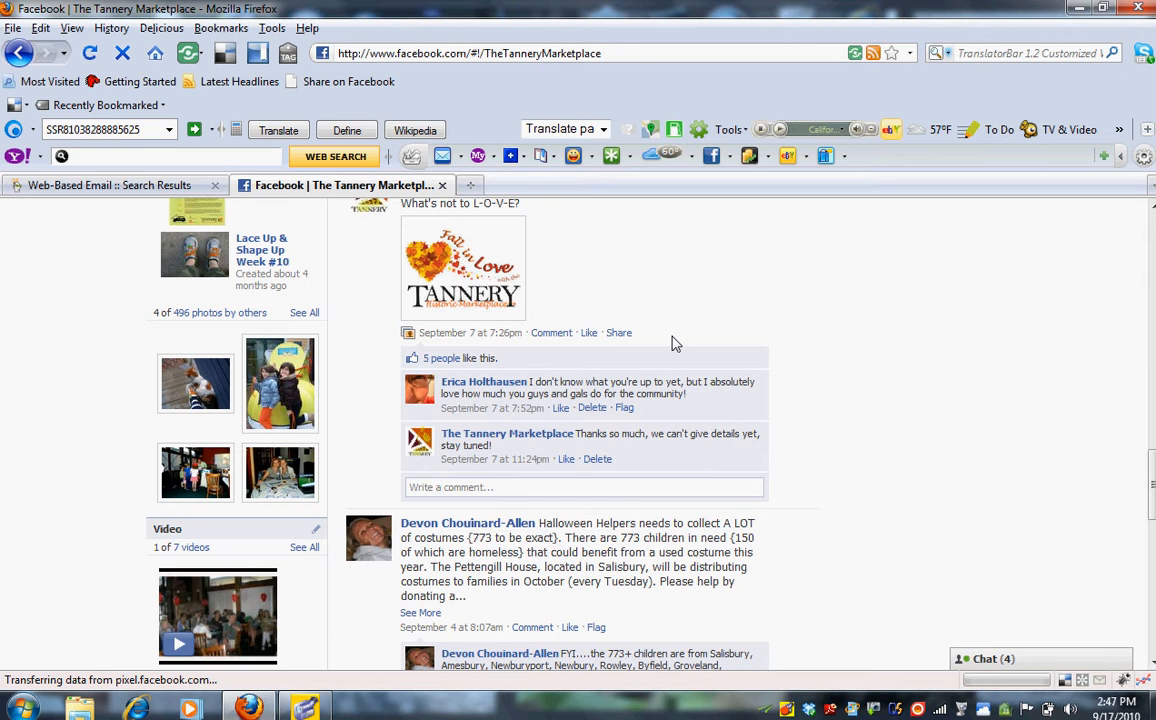
{"action": "mouse_move", "coordinate": [988, 420]}
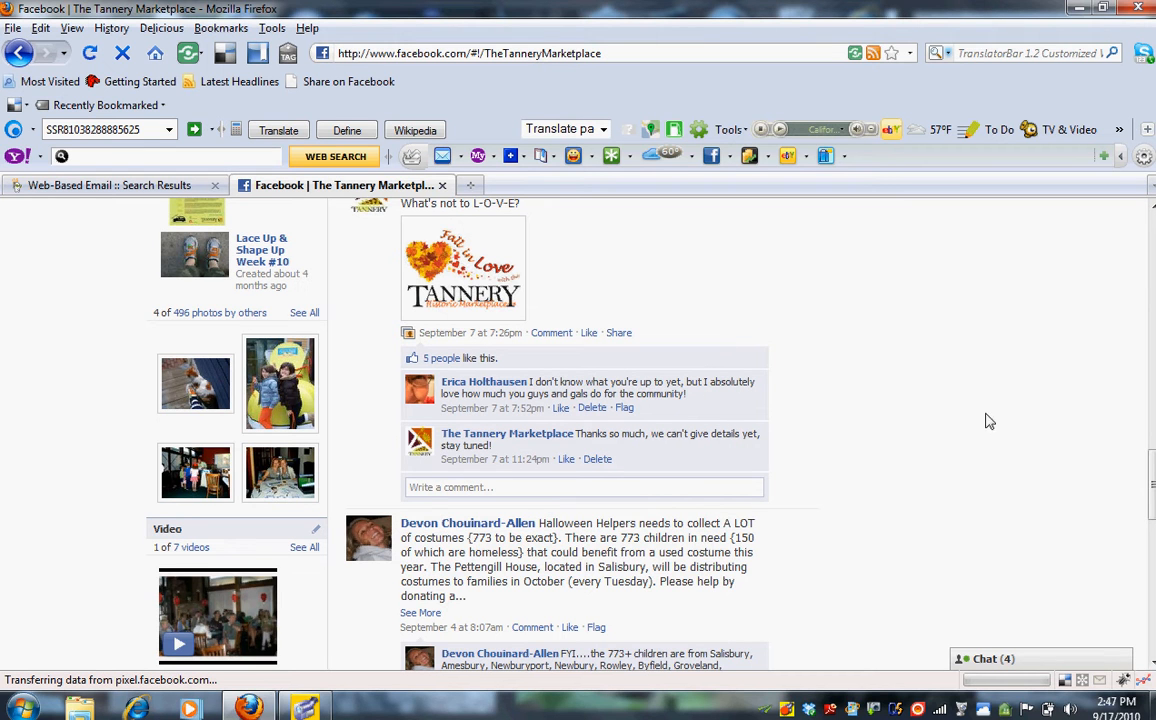
{"action": "scroll", "scroll_direction": "down", "scroll_amount": 3}
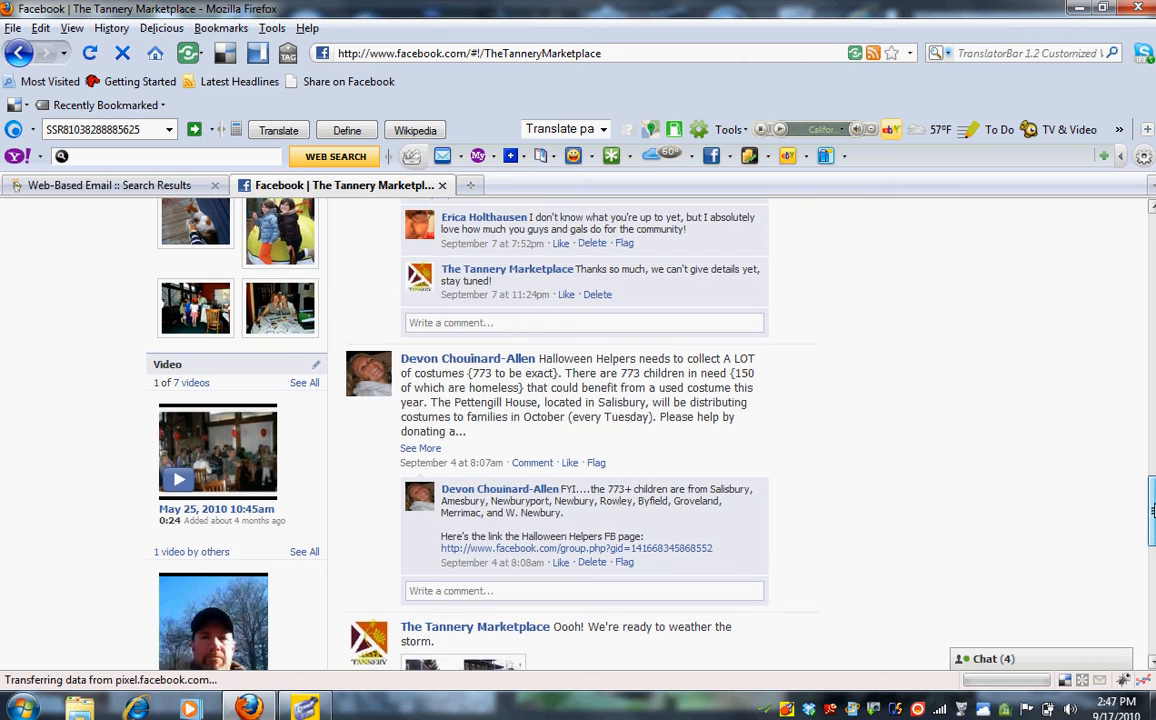
{"action": "mouse_move", "coordinate": [369, 373]}
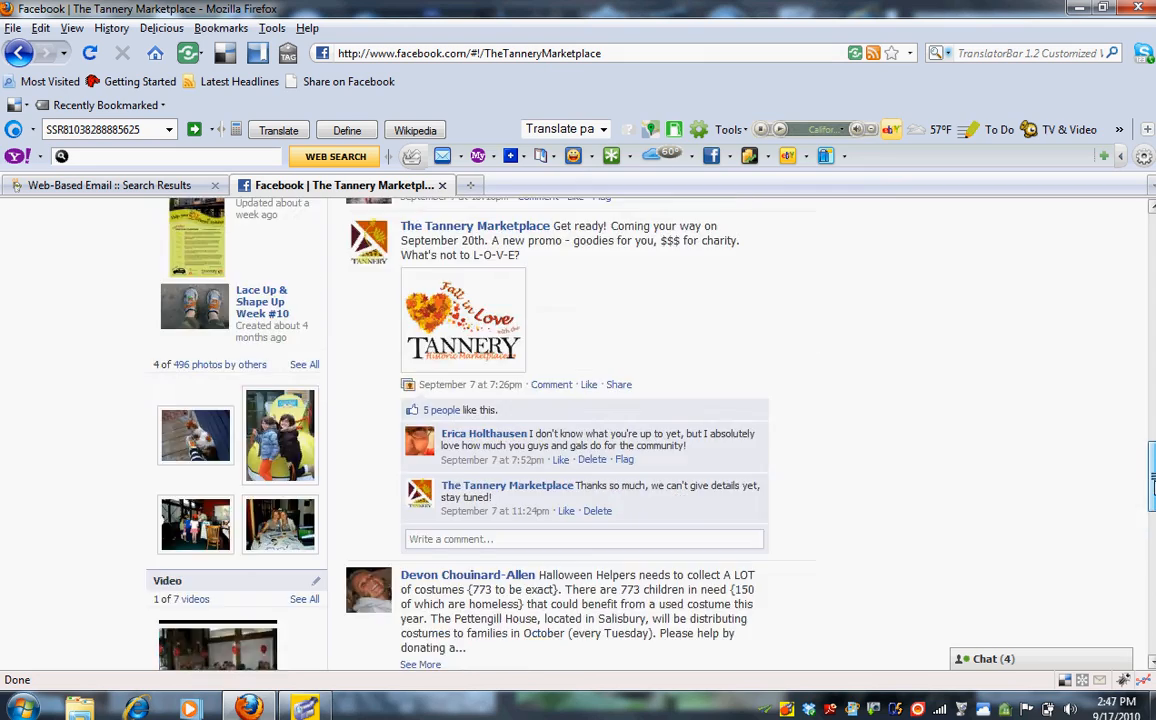
{"action": "scroll", "scroll_direction": "down", "scroll_amount": 3}
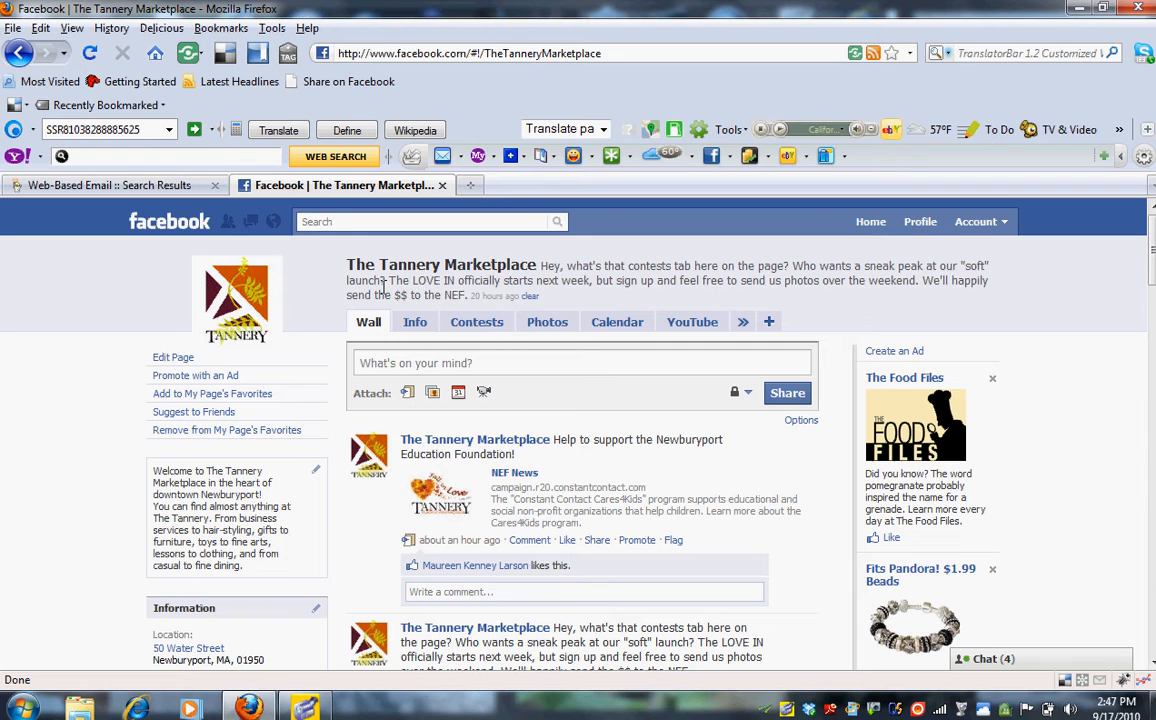
{"action": "mouse_move", "coordinate": [173, 357]}
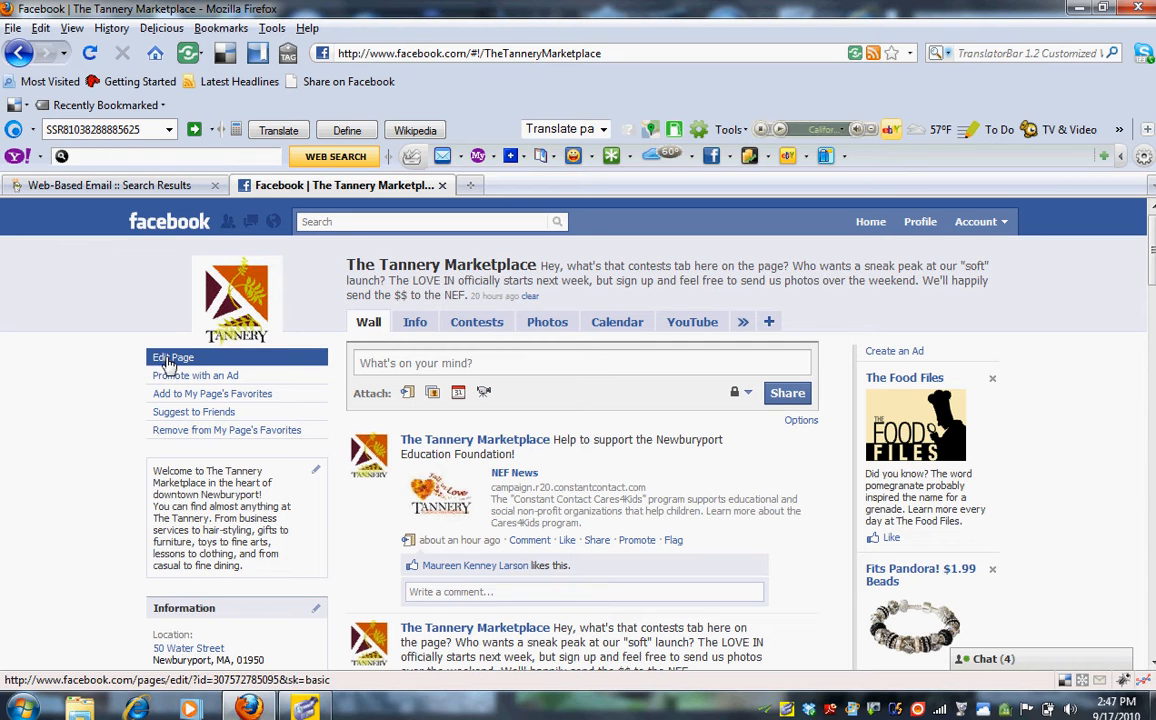
{"action": "mouse_move", "coordinate": [294, 359]}
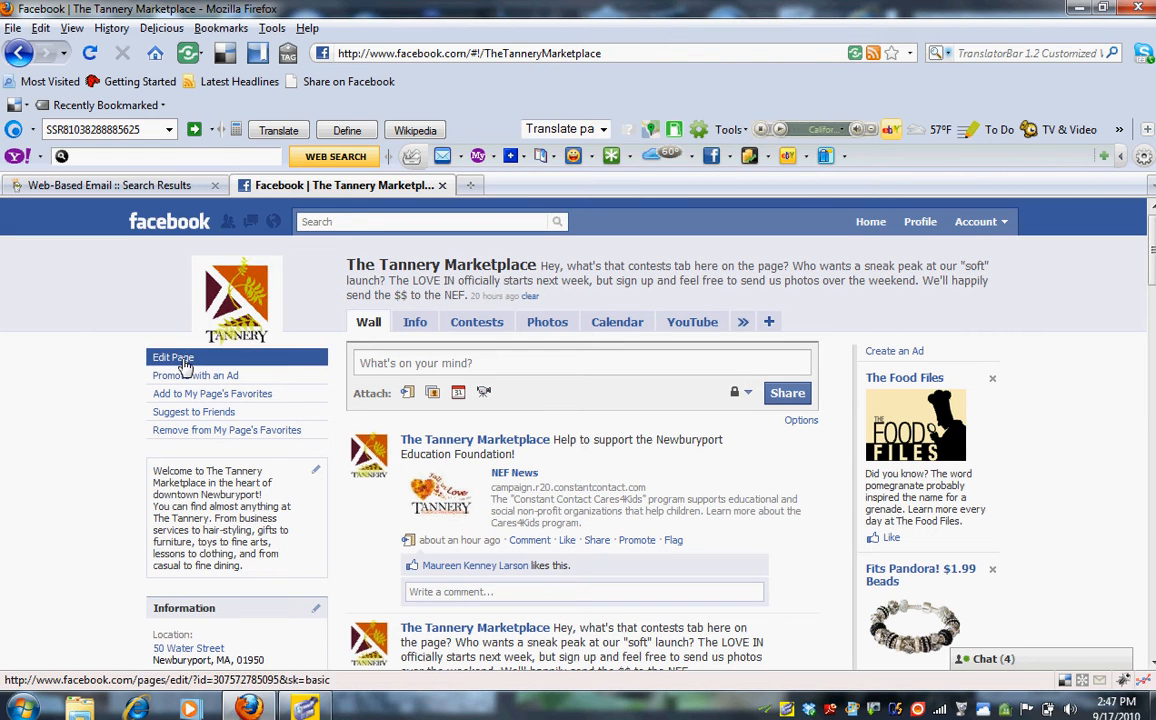
{"action": "left_click", "coordinate": [171, 357]}
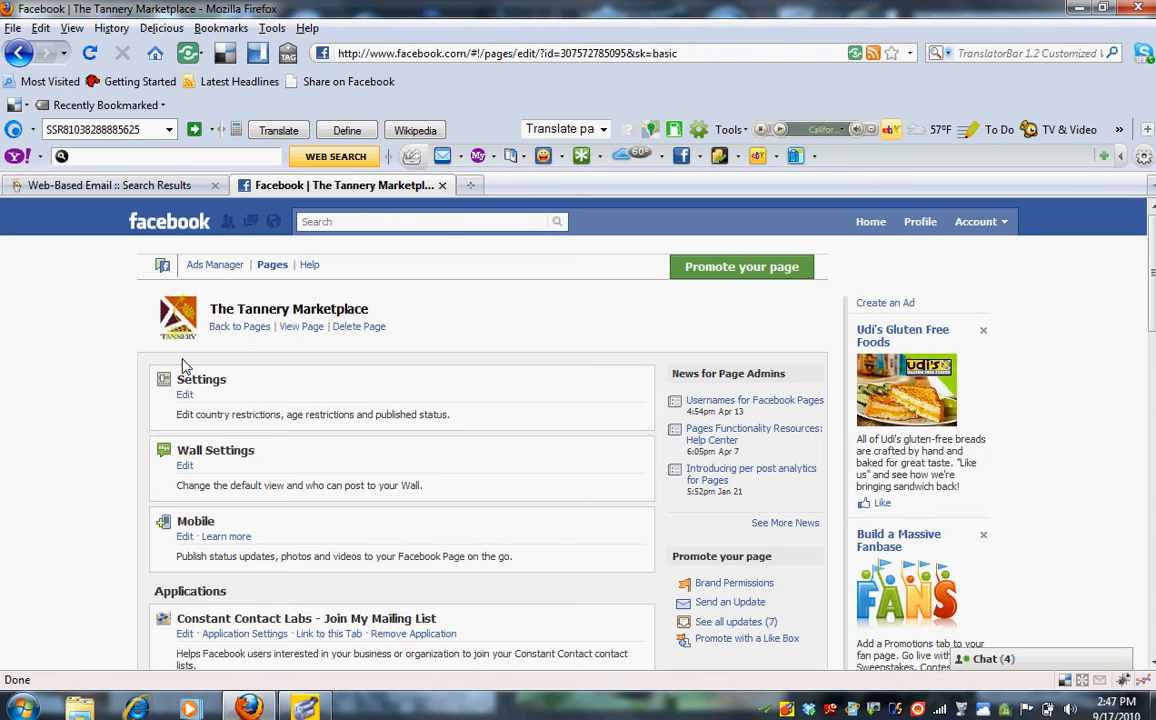
{"action": "mouse_move", "coordinate": [184, 466]}
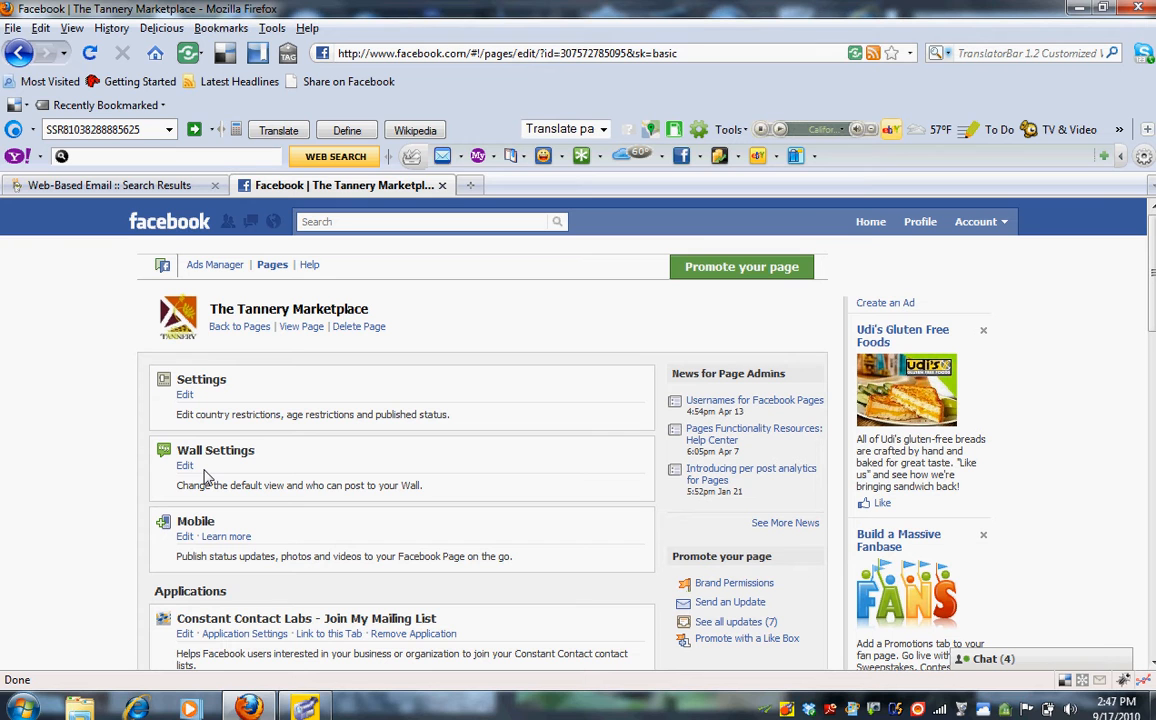
- Expand Wall Settings to reveal the default wall view and fan posting permissions
{"action": "left_click", "coordinate": [184, 465]}
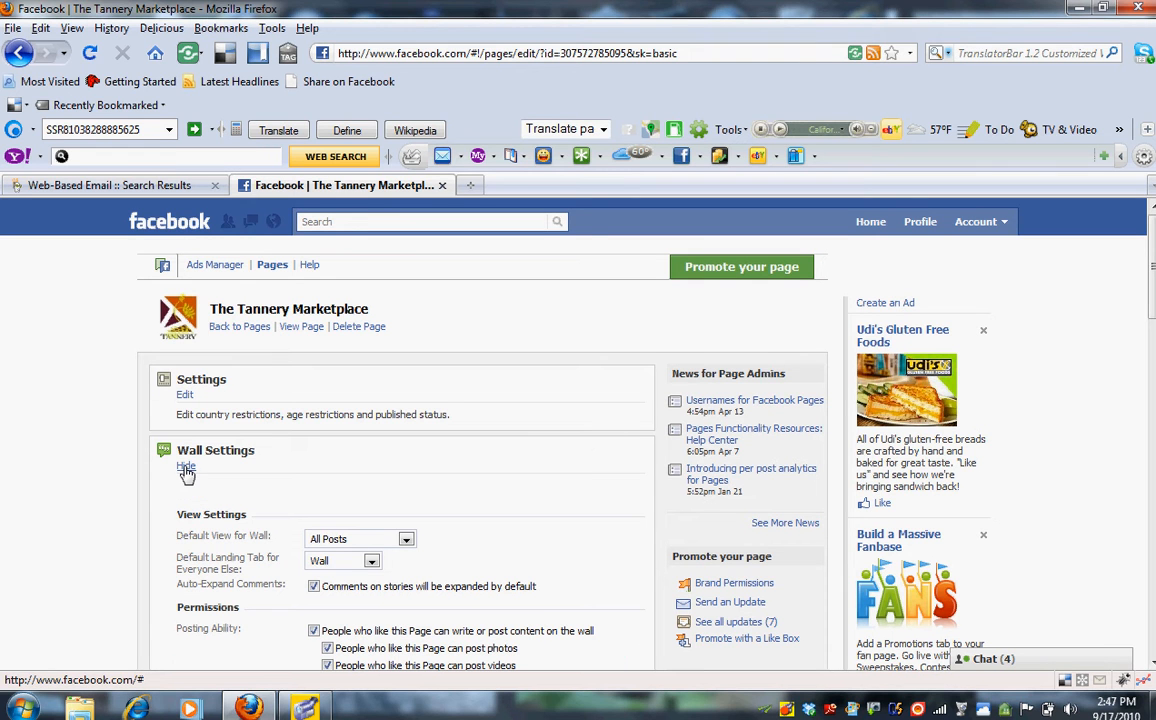
{"action": "scroll", "scroll_direction": "down", "scroll_amount": 3}
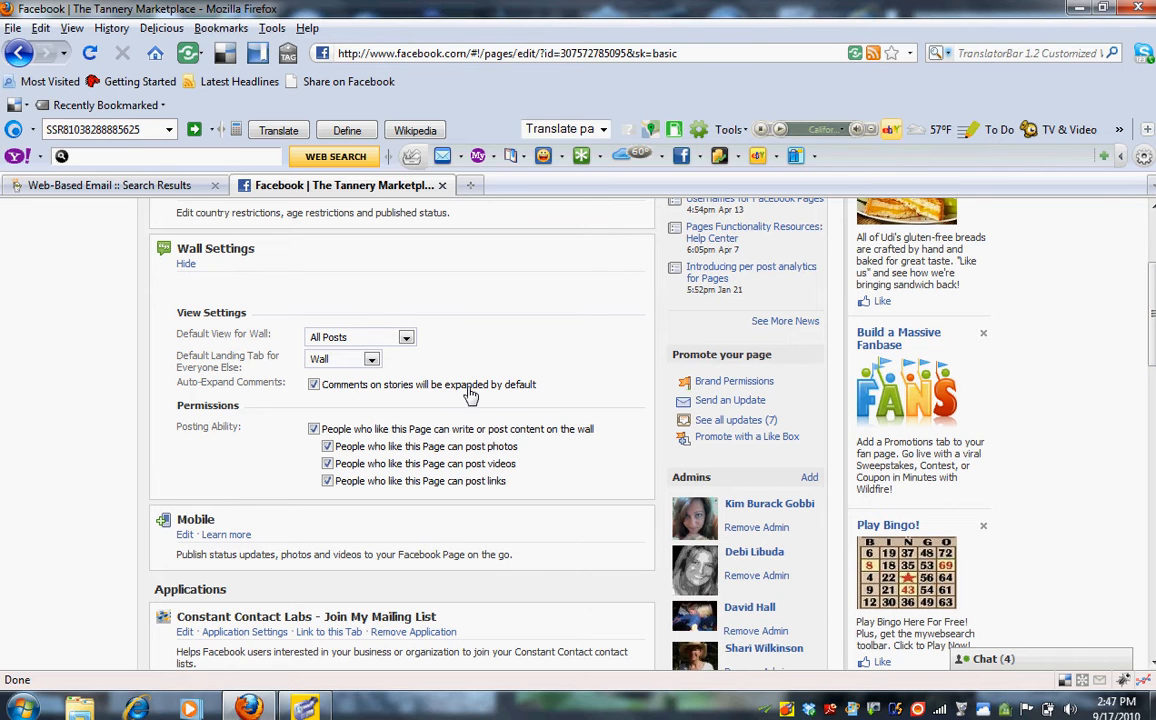
{"action": "mouse_move", "coordinate": [203, 348]}
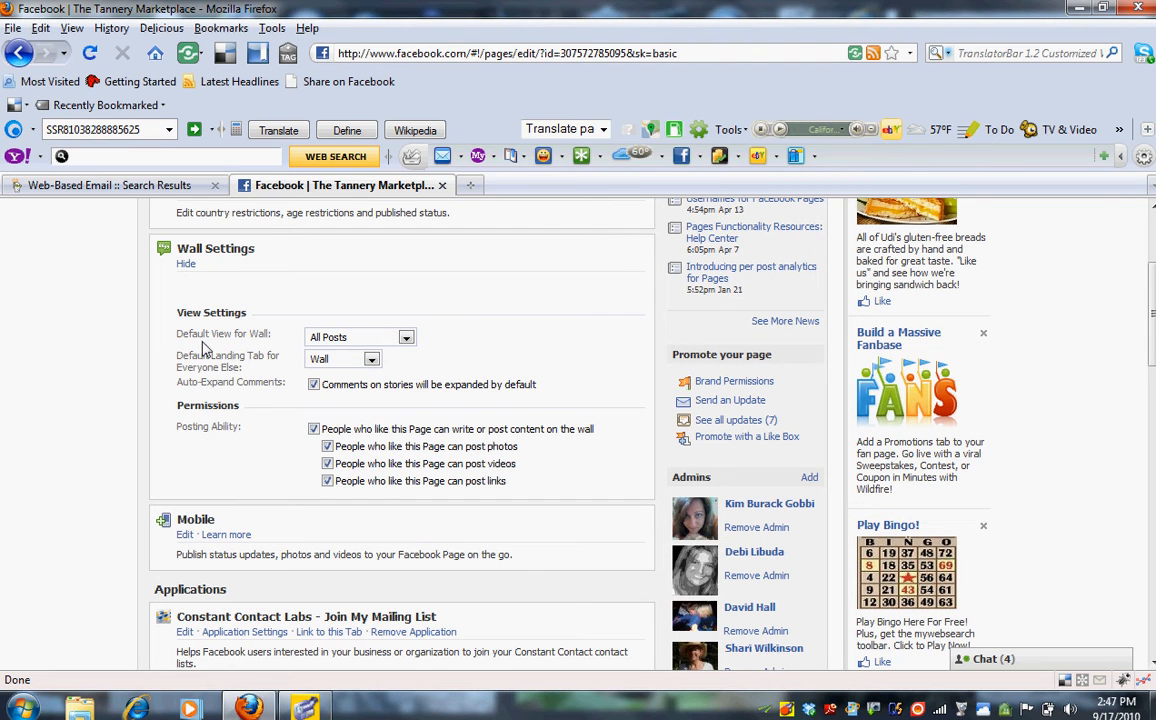
{"action": "mouse_move", "coordinate": [275, 345]}
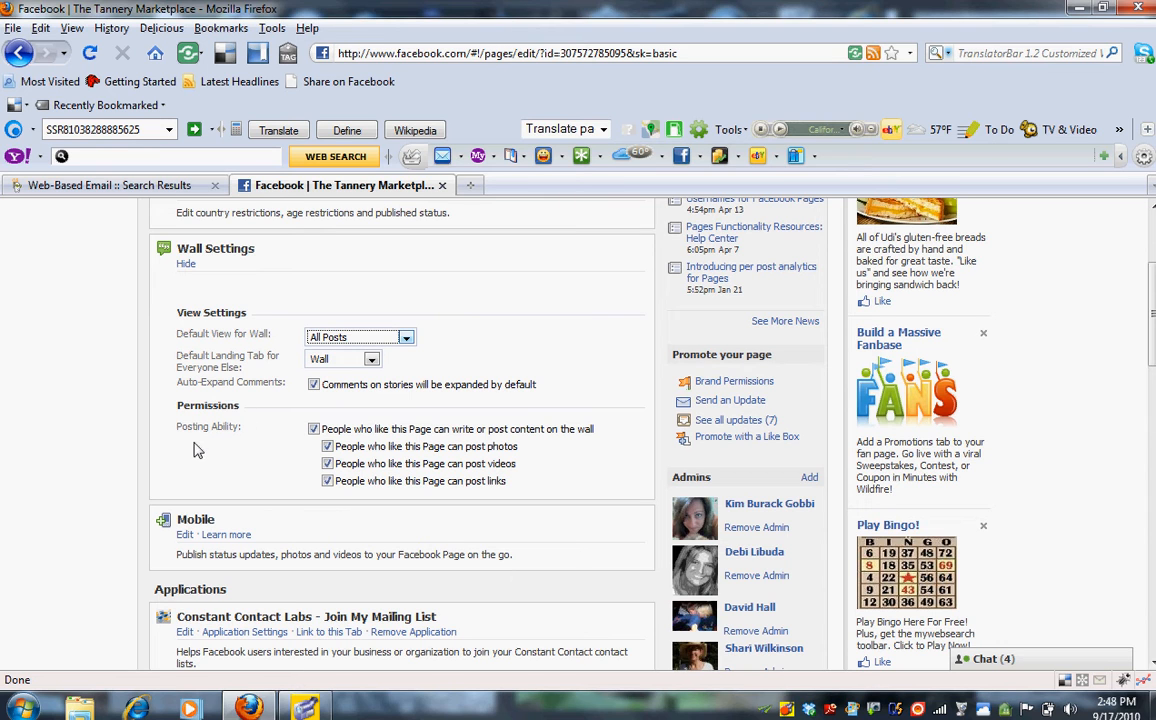
{"action": "mouse_move", "coordinate": [350, 453]}
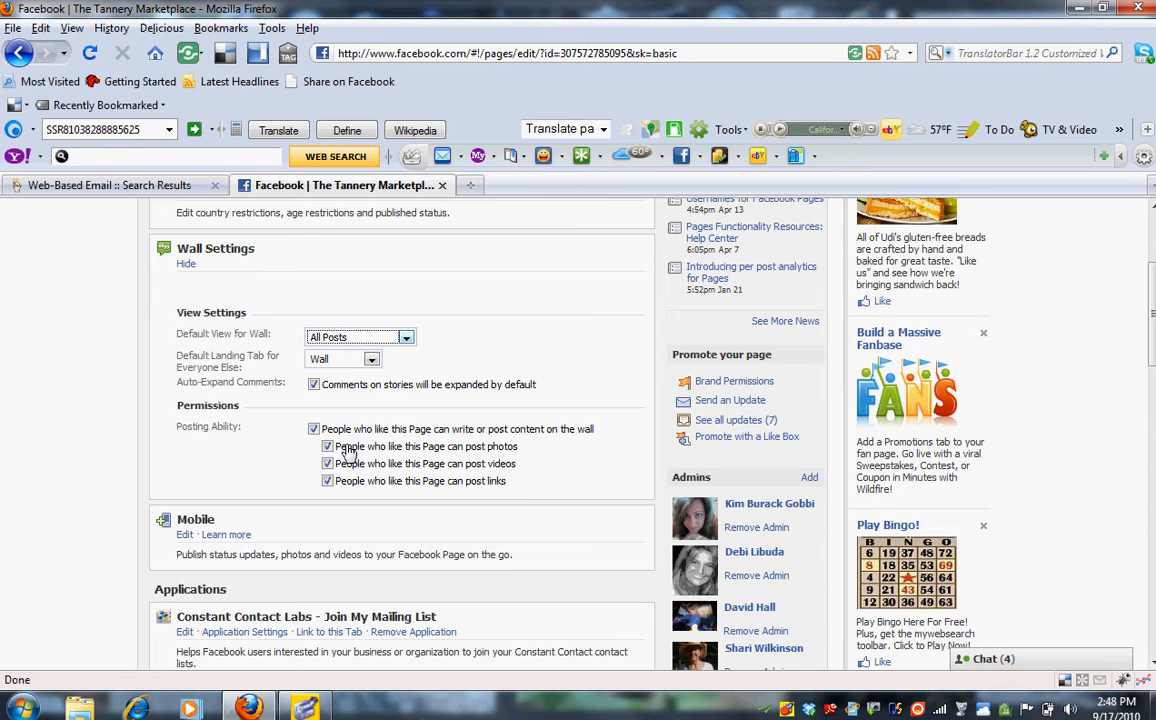
{"action": "mouse_move", "coordinate": [303, 458]}
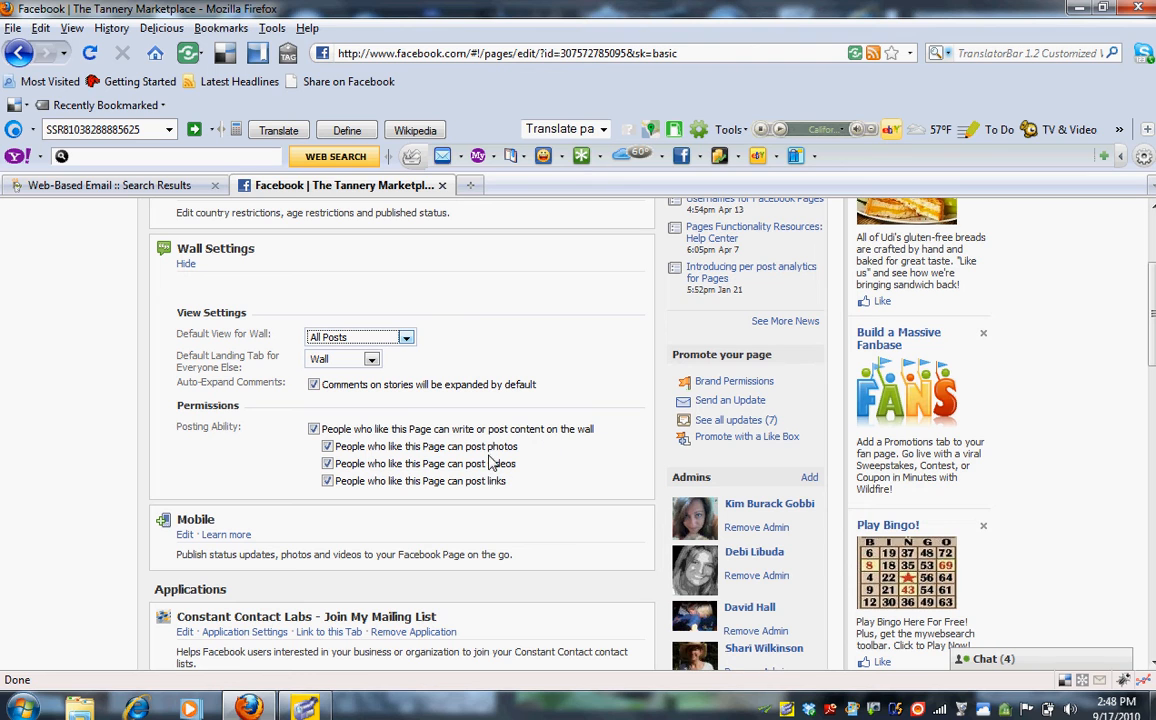
{"action": "left_click", "coordinate": [327, 446]}
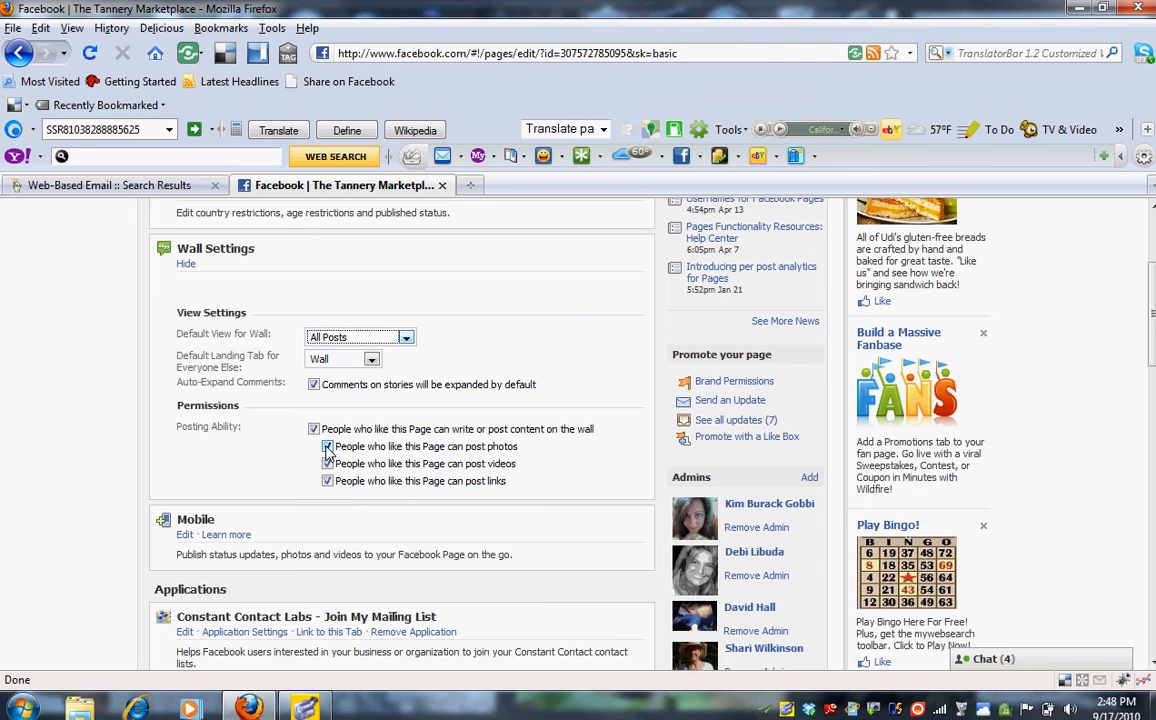
{"action": "left_click", "coordinate": [327, 446]}
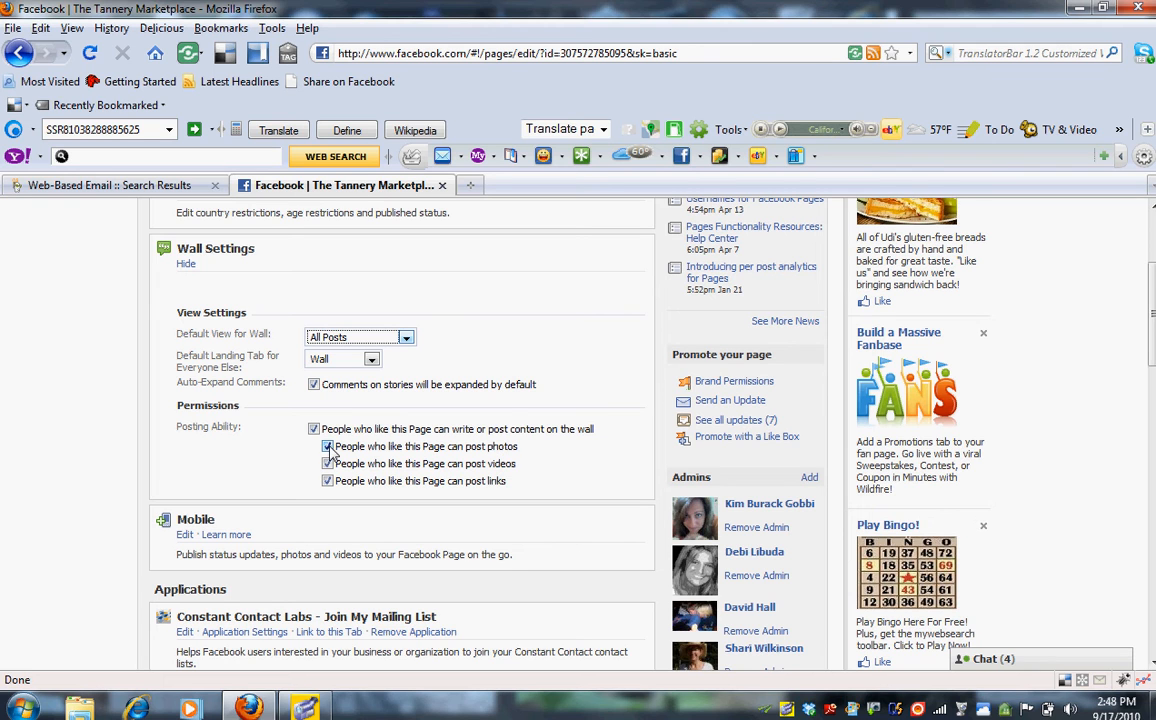
{"action": "left_click", "coordinate": [314, 446]}
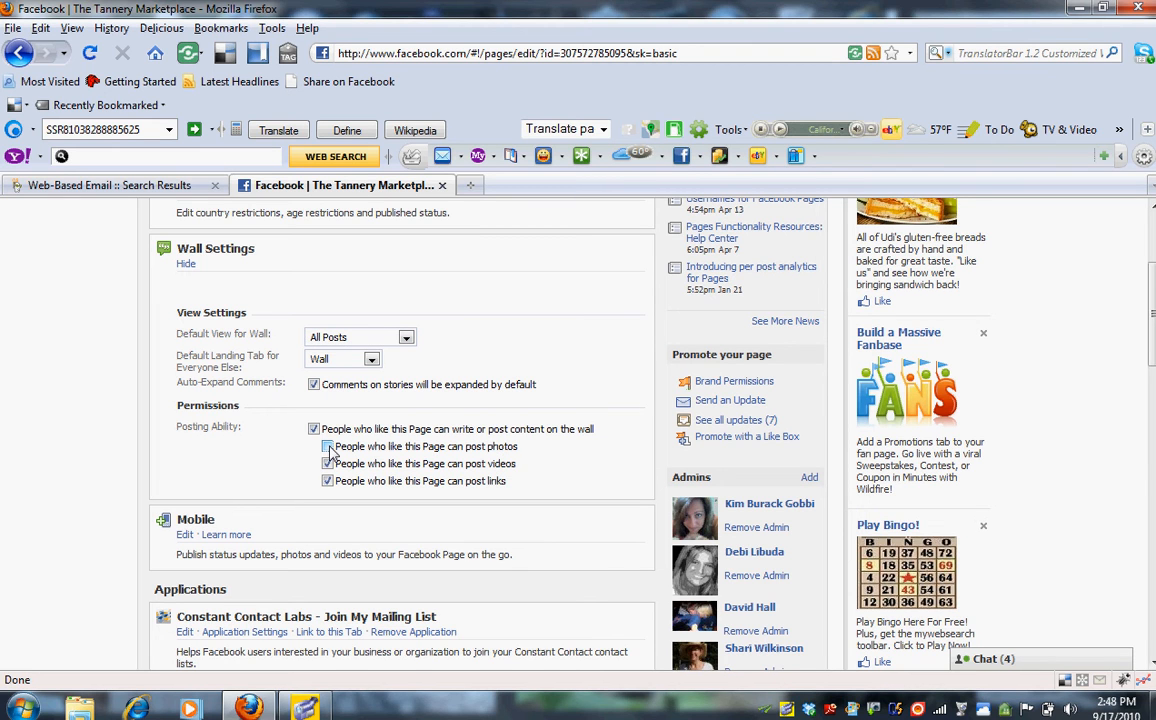
{"action": "left_click", "coordinate": [327, 446]}
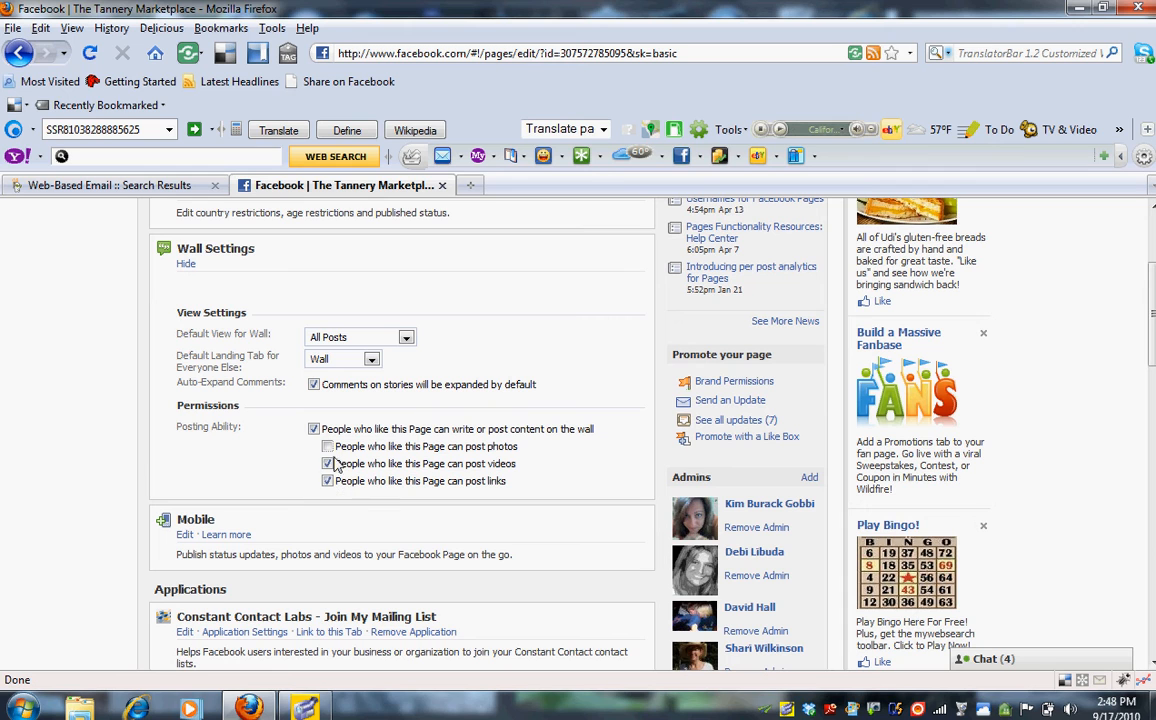
{"action": "left_click", "coordinate": [327, 463]}
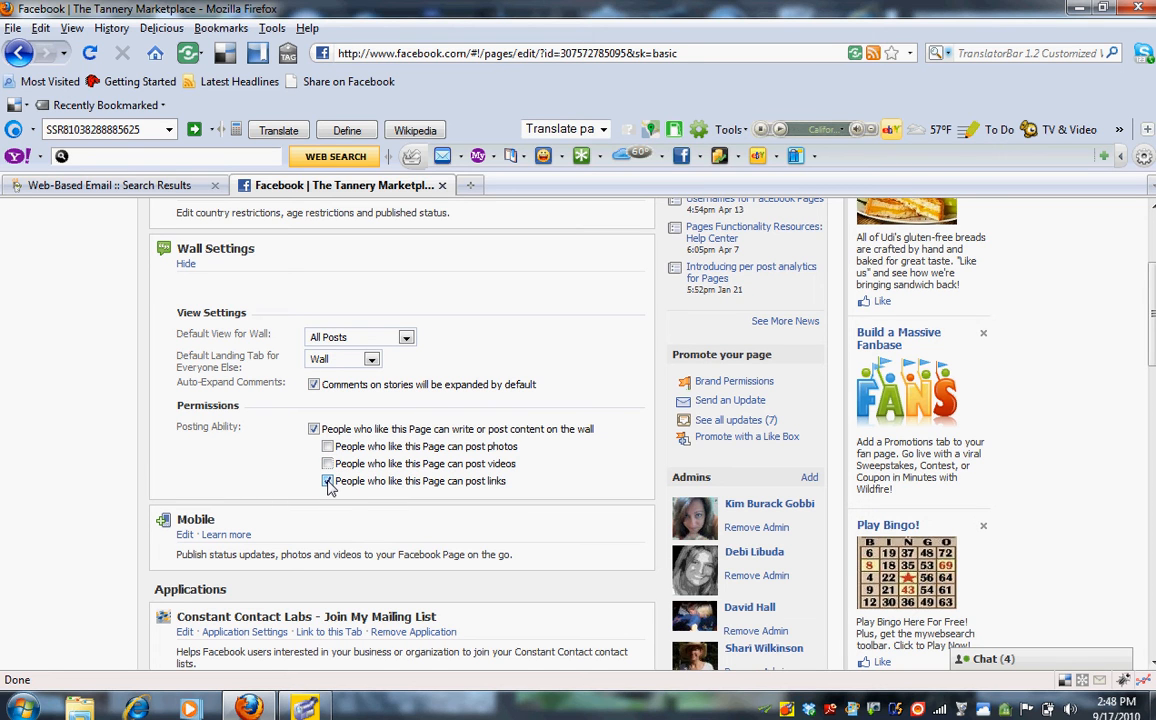
{"action": "left_click", "coordinate": [327, 481]}
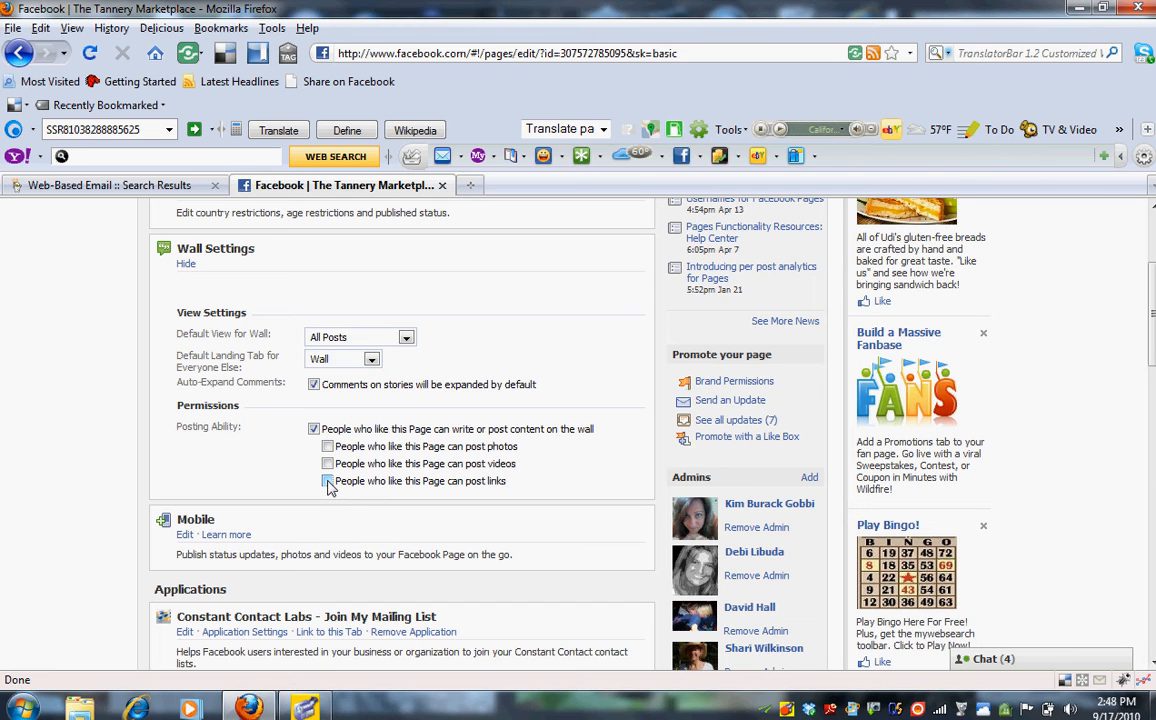
{"action": "left_click", "coordinate": [327, 481]}
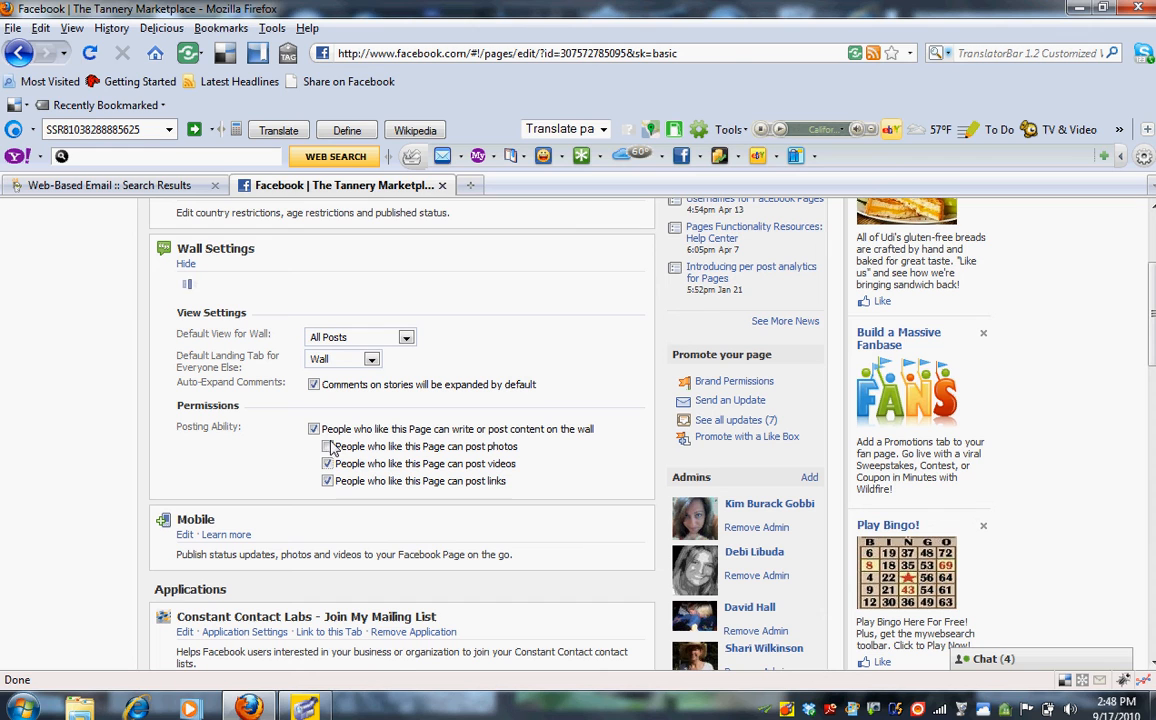
{"action": "left_click", "coordinate": [327, 446]}
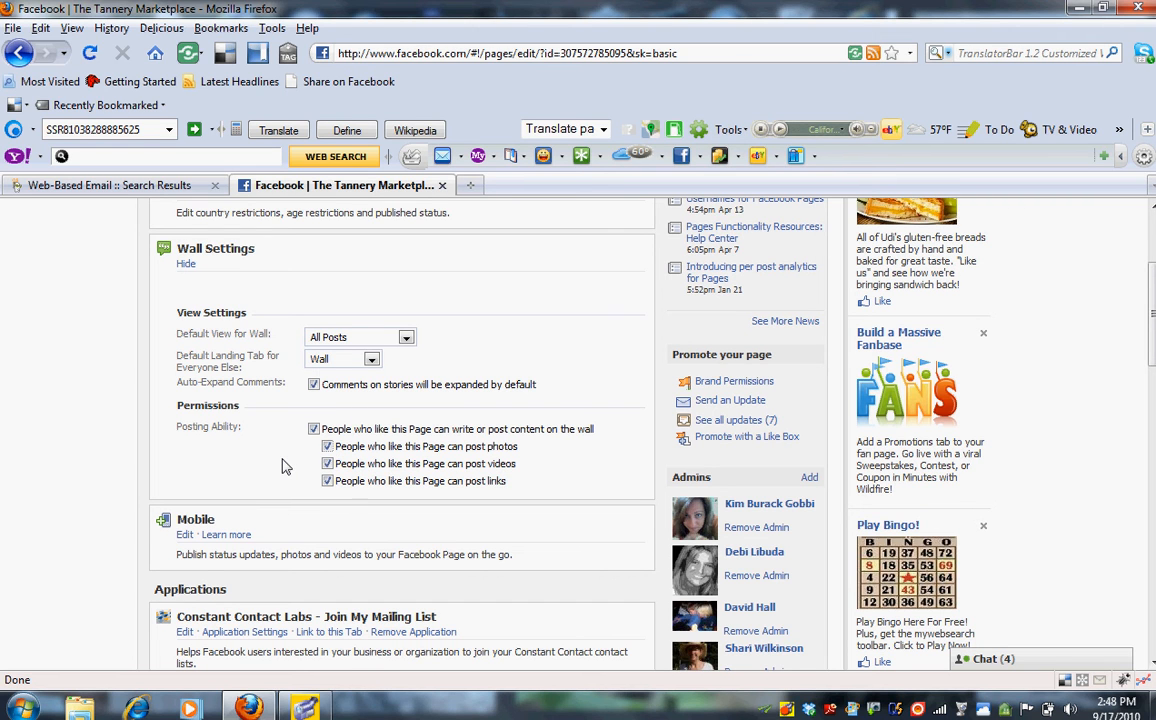
{"action": "mouse_move", "coordinate": [945, 390]}
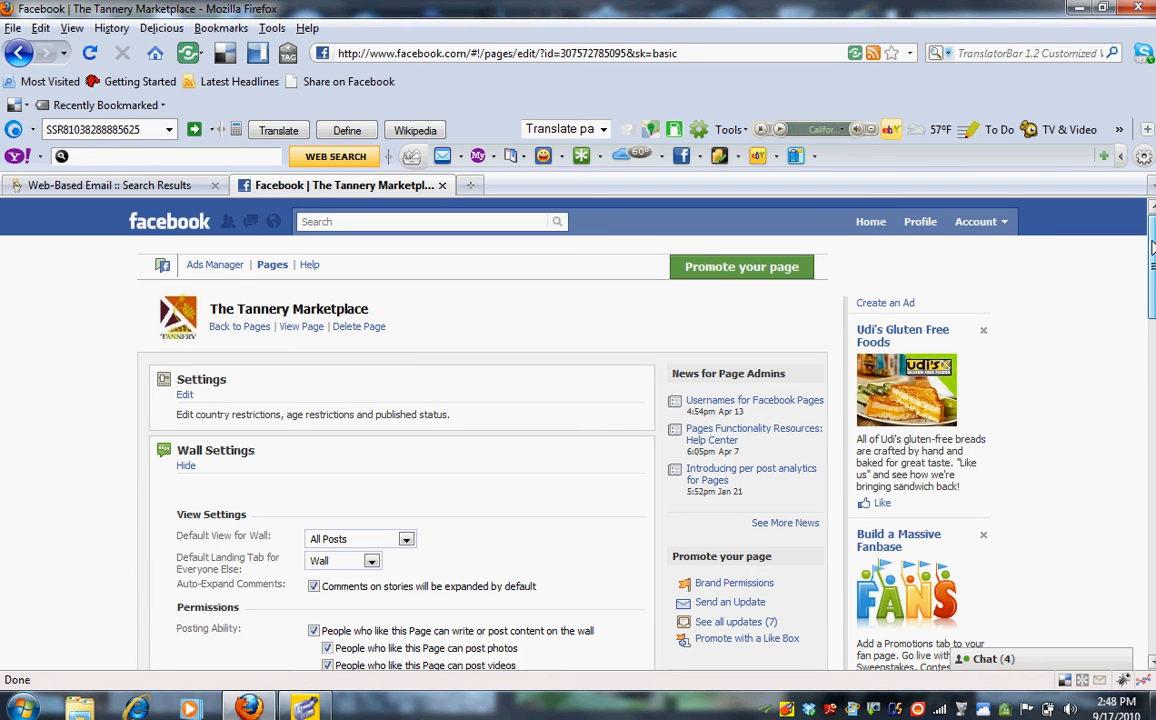
{"action": "mouse_move", "coordinate": [565, 368]}
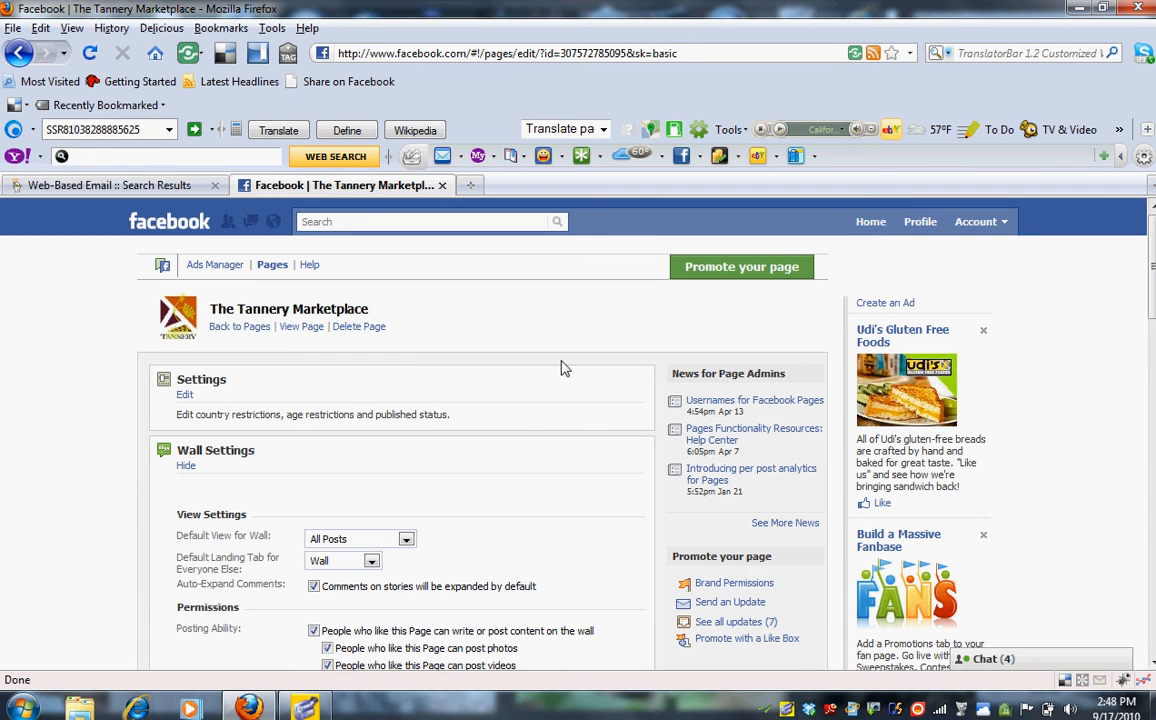
{"action": "mouse_move", "coordinate": [320, 537]}
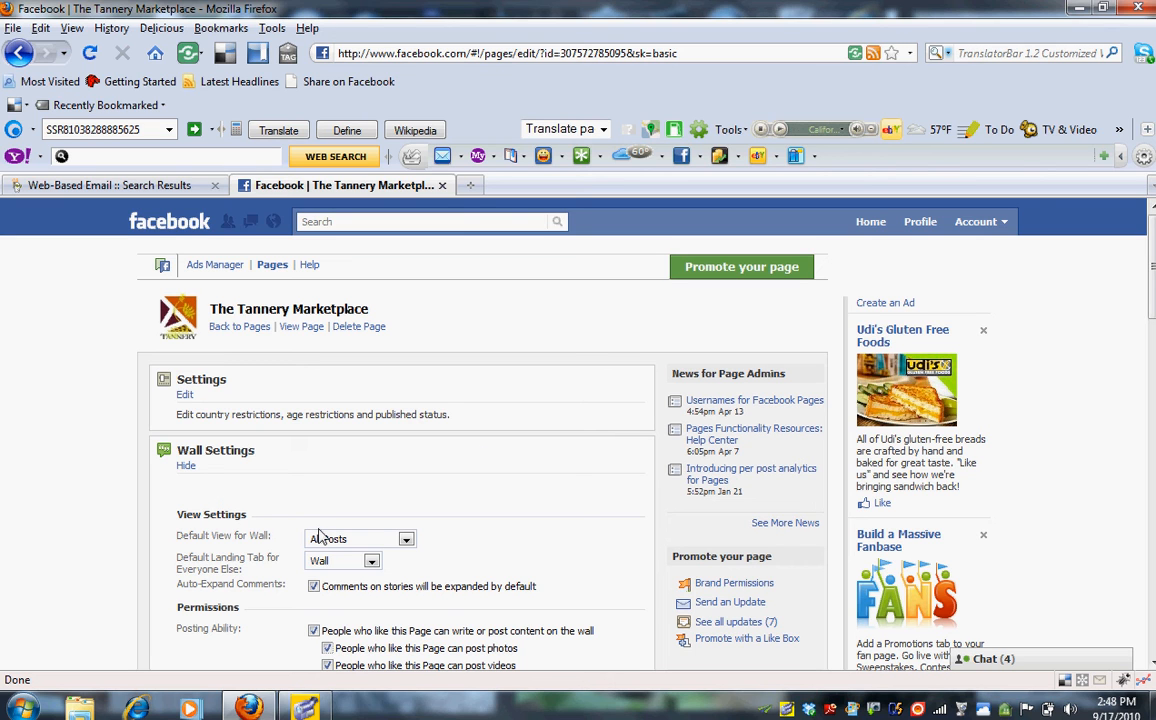
{"action": "mouse_move", "coordinate": [357, 553]}
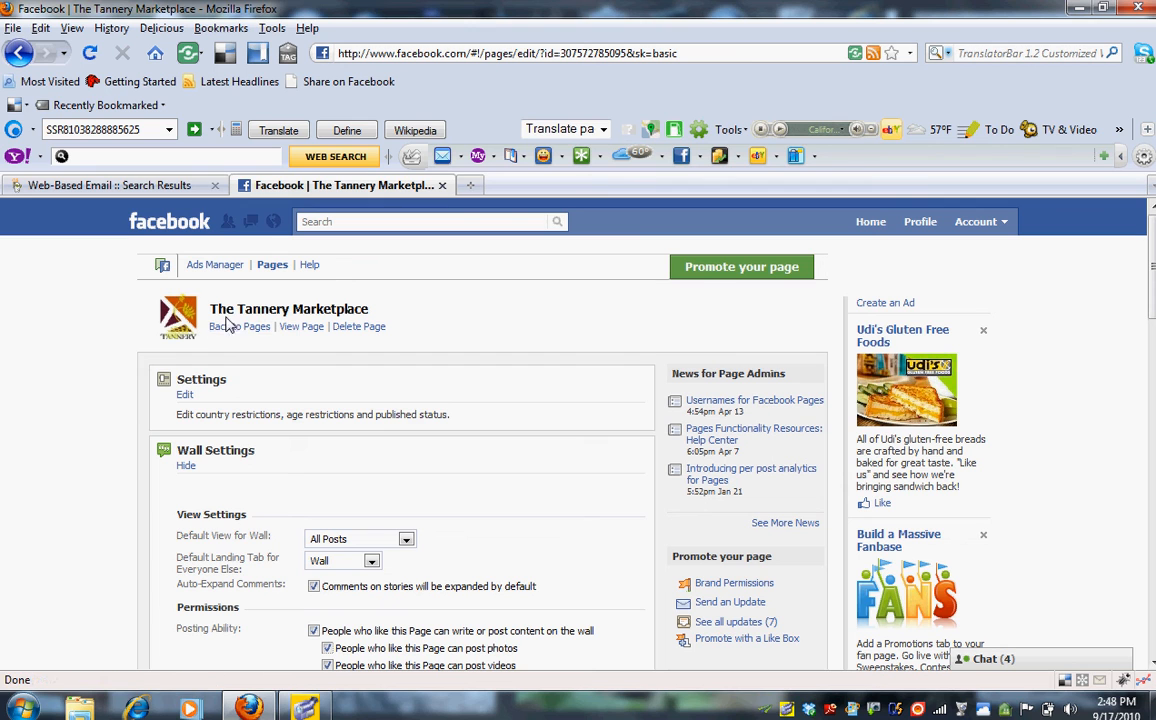
{"action": "mouse_move", "coordinate": [302, 326]}
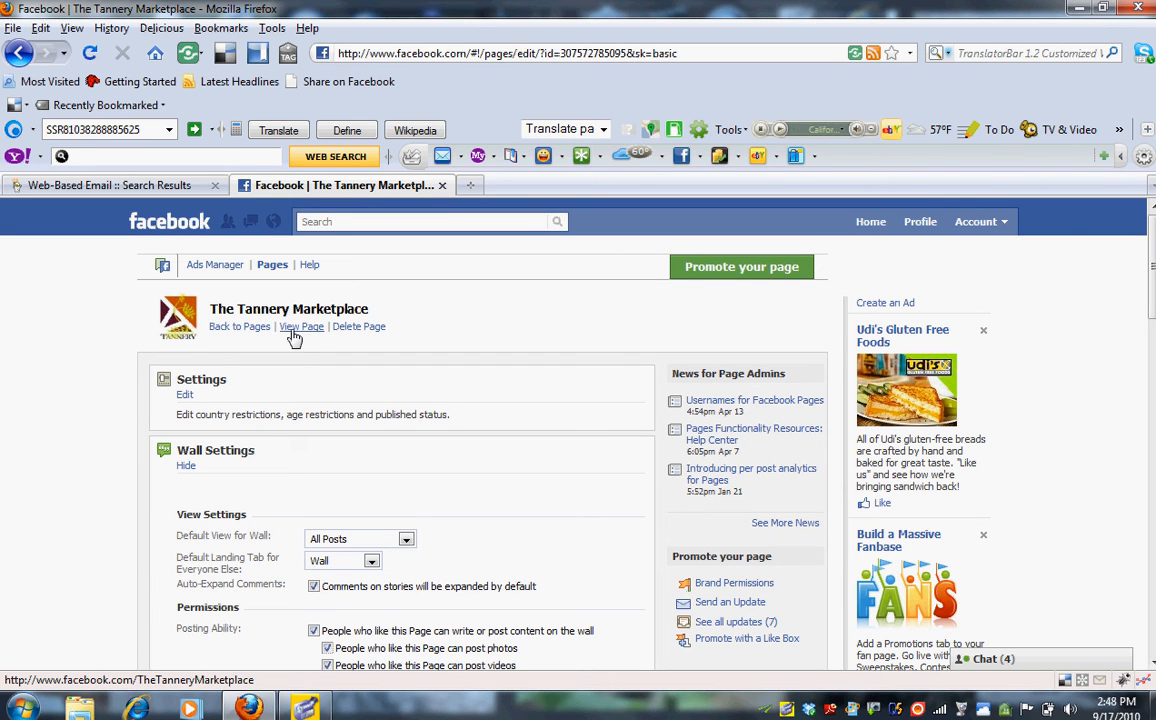
{"action": "mouse_move", "coordinate": [305, 330]}
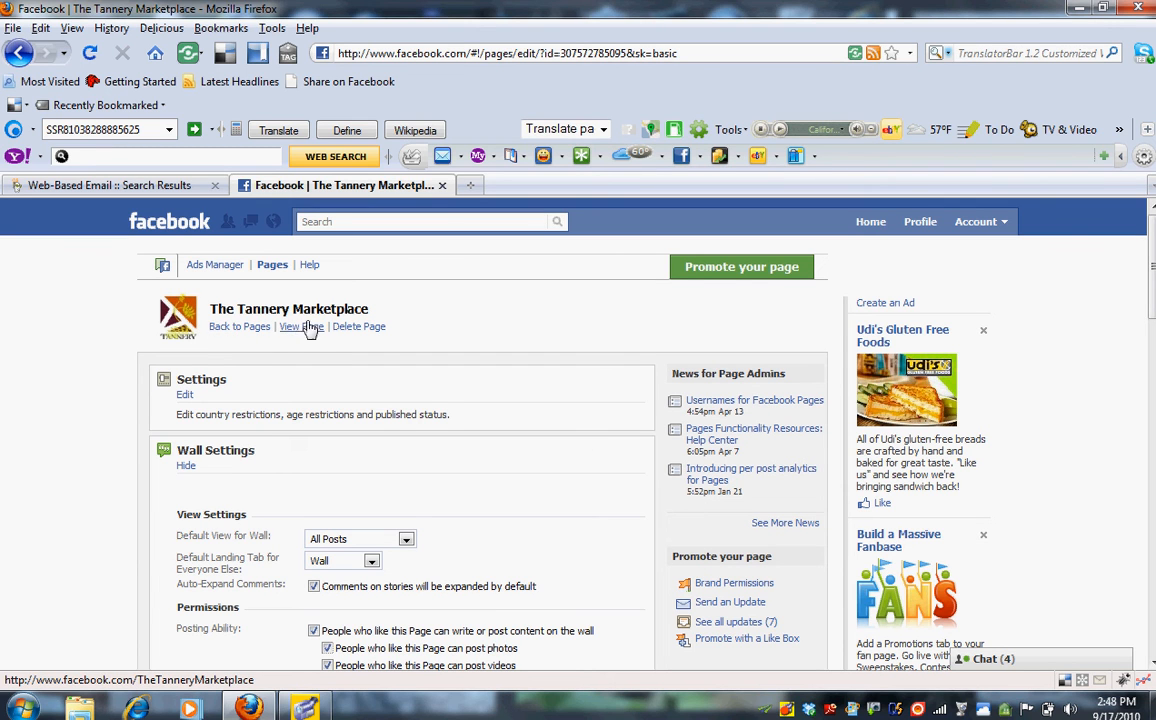
- Return to The Tannery Marketplace's public page via the View Page link
{"action": "left_click", "coordinate": [291, 326]}
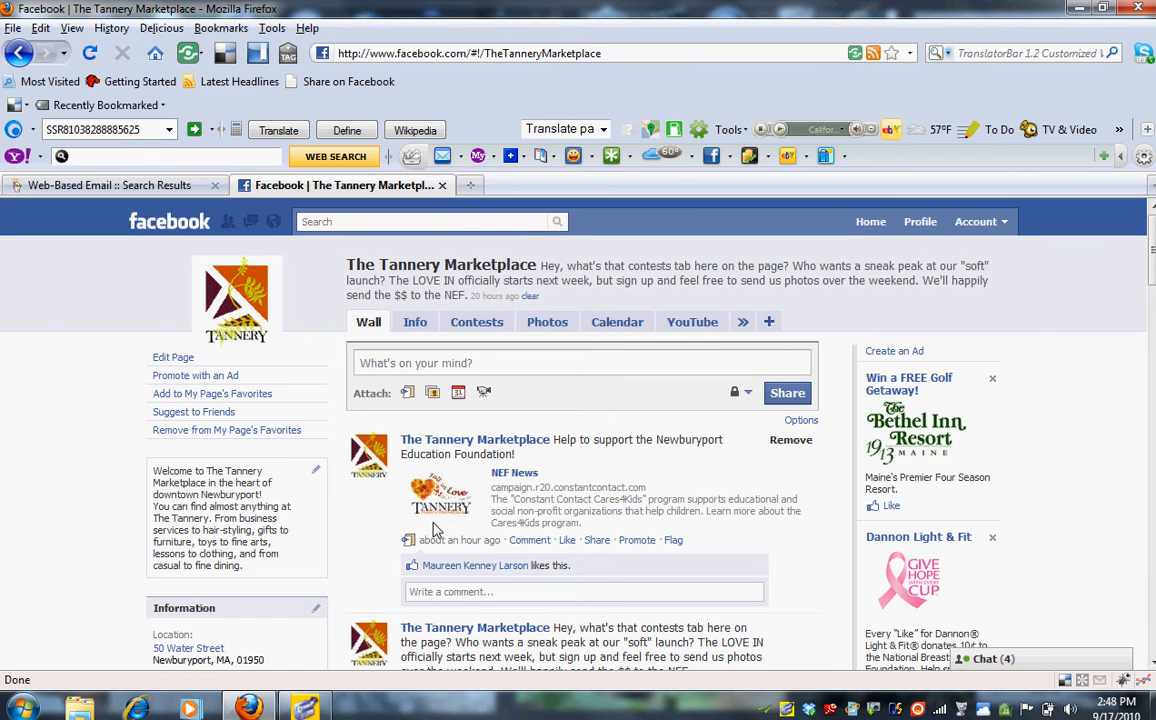
{"action": "scroll", "scroll_direction": "down", "scroll_amount": 3}
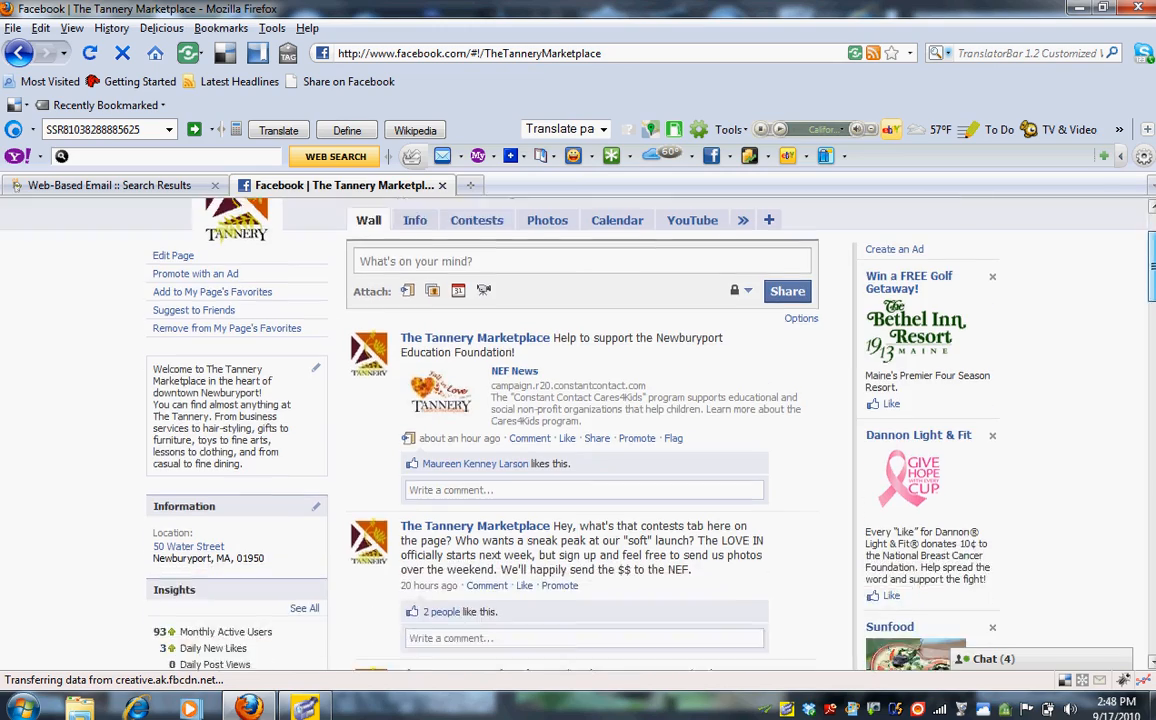
{"action": "scroll", "scroll_direction": "down", "scroll_amount": 3}
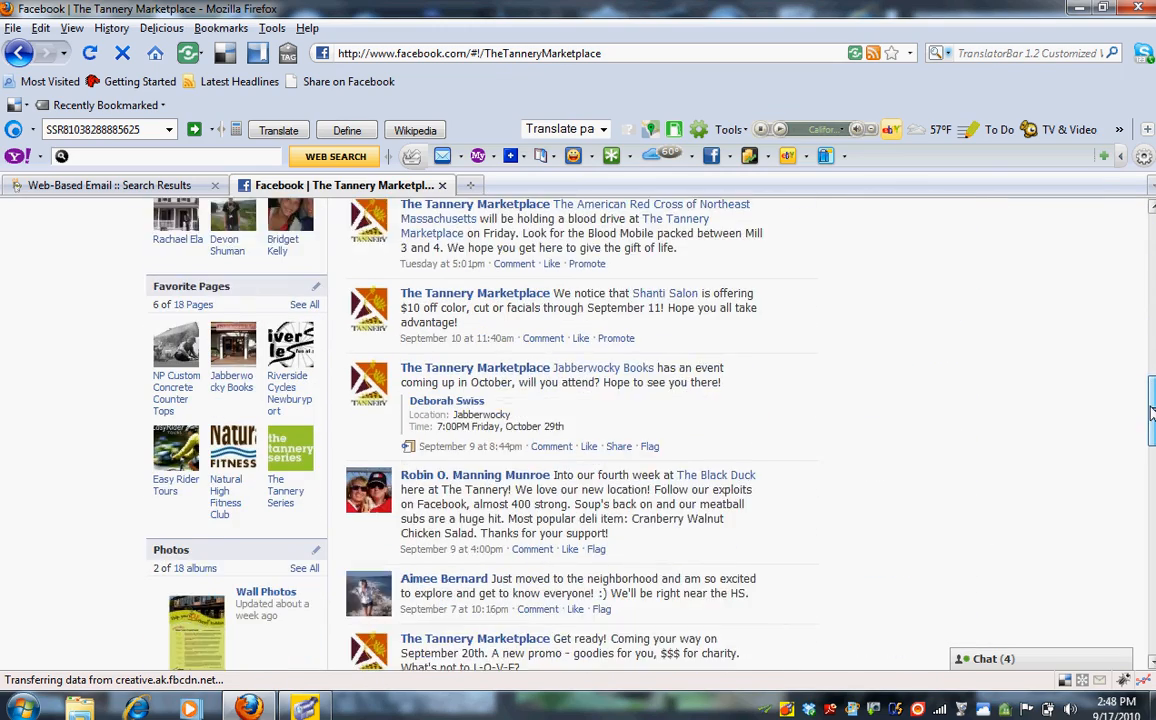
{"action": "scroll", "scroll_direction": "down", "scroll_amount": 3}
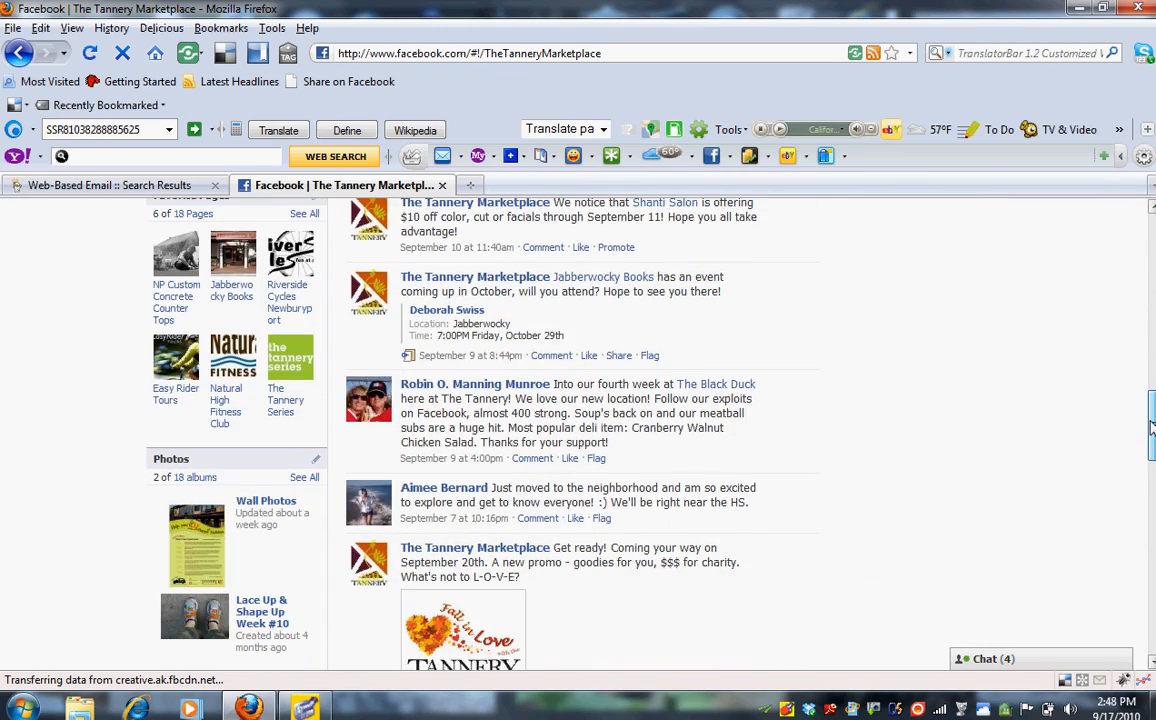
{"action": "scroll", "scroll_direction": "down", "scroll_amount": 3}
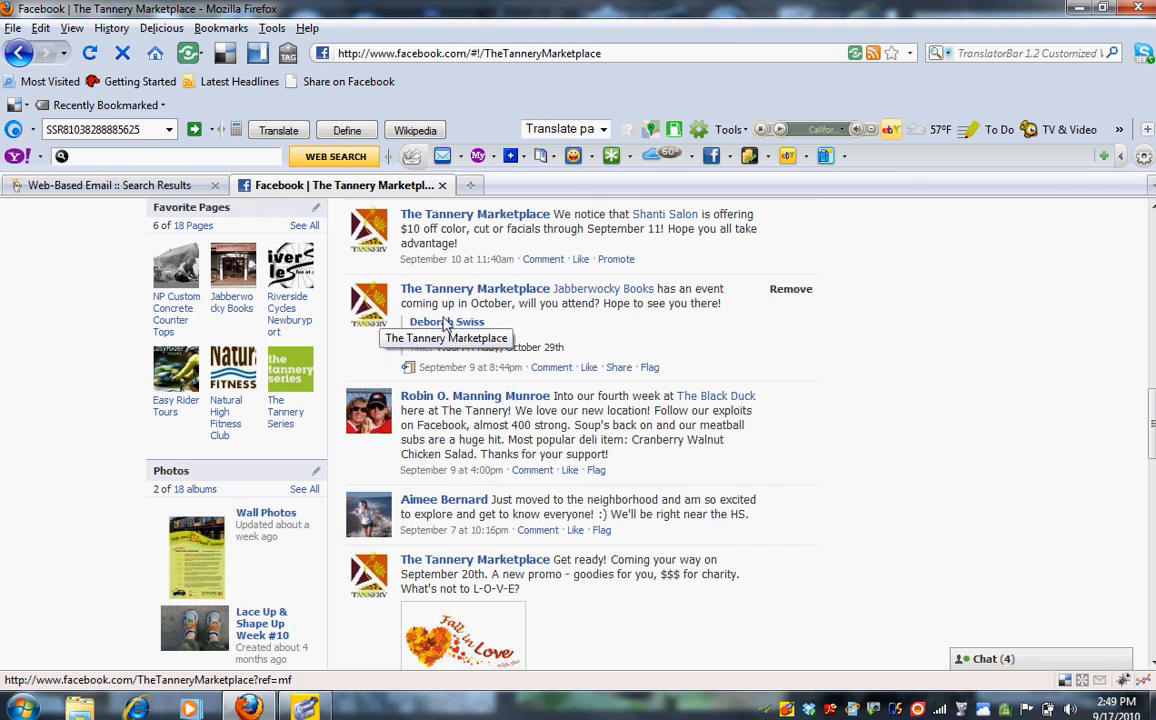
{"action": "scroll", "scroll_direction": "down", "scroll_amount": 3}
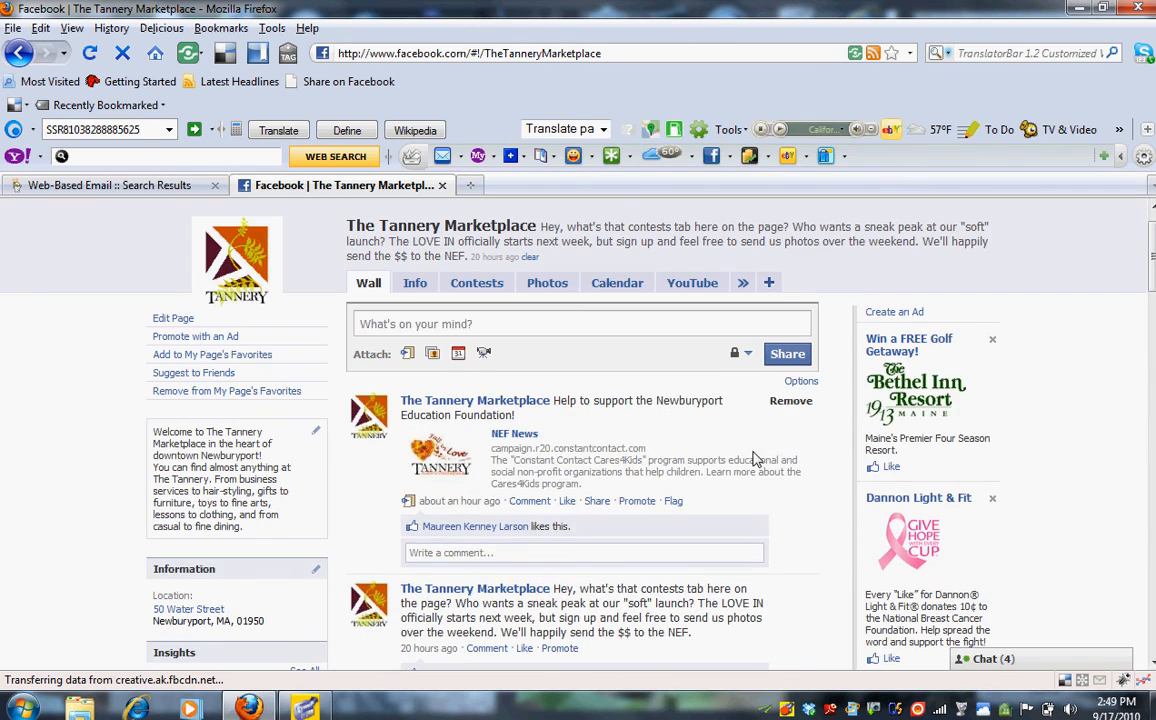
{"action": "mouse_move", "coordinate": [730, 428]}
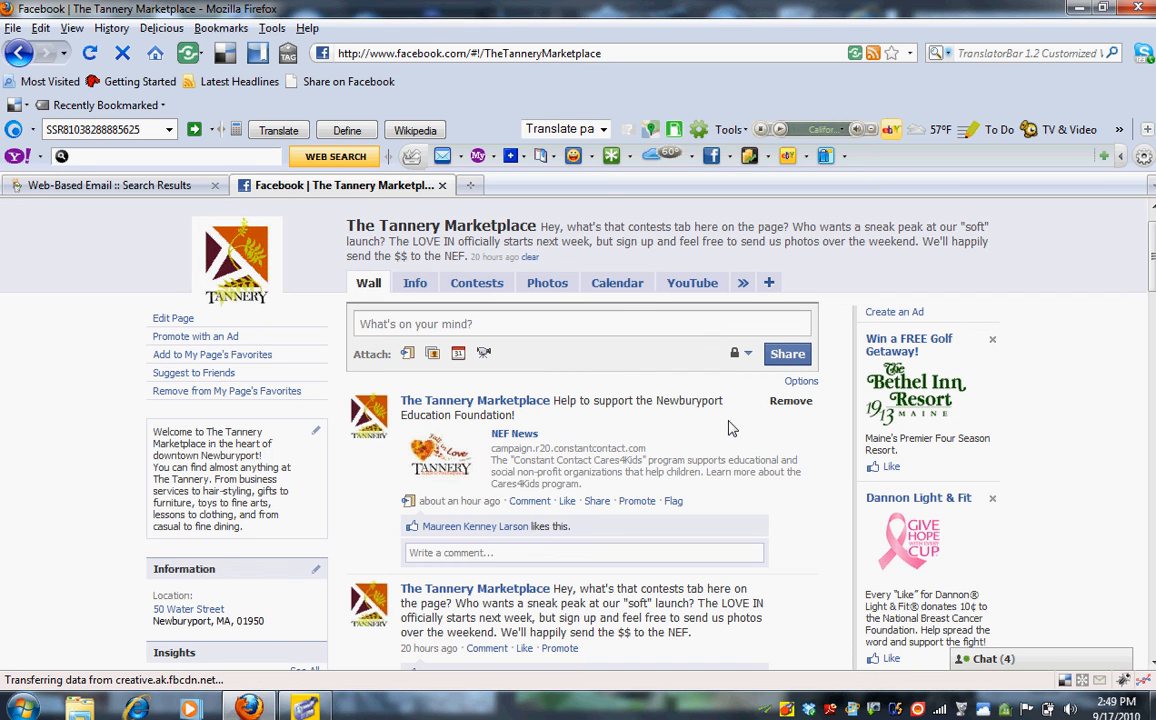